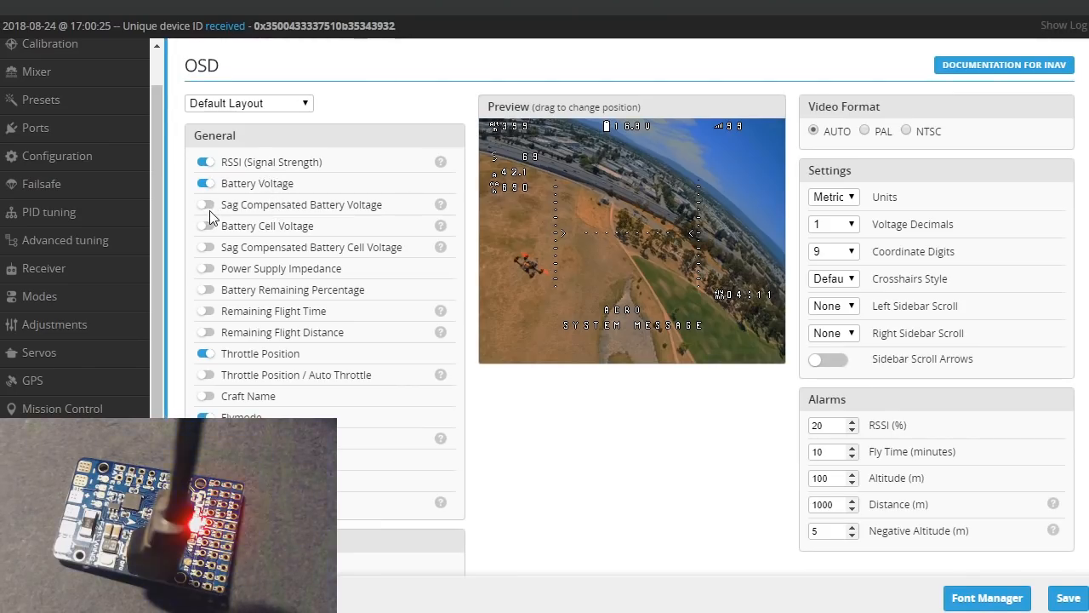
Toggle the OSD Heading element on and back off while reviewing the element list.
scroll(down, 3)
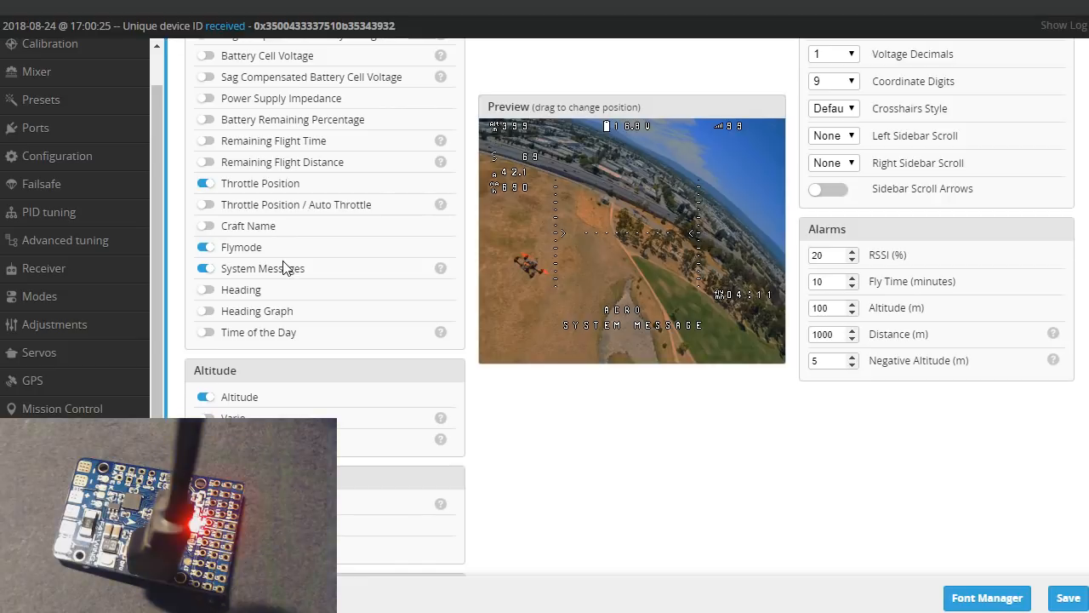
scroll(up, 3)
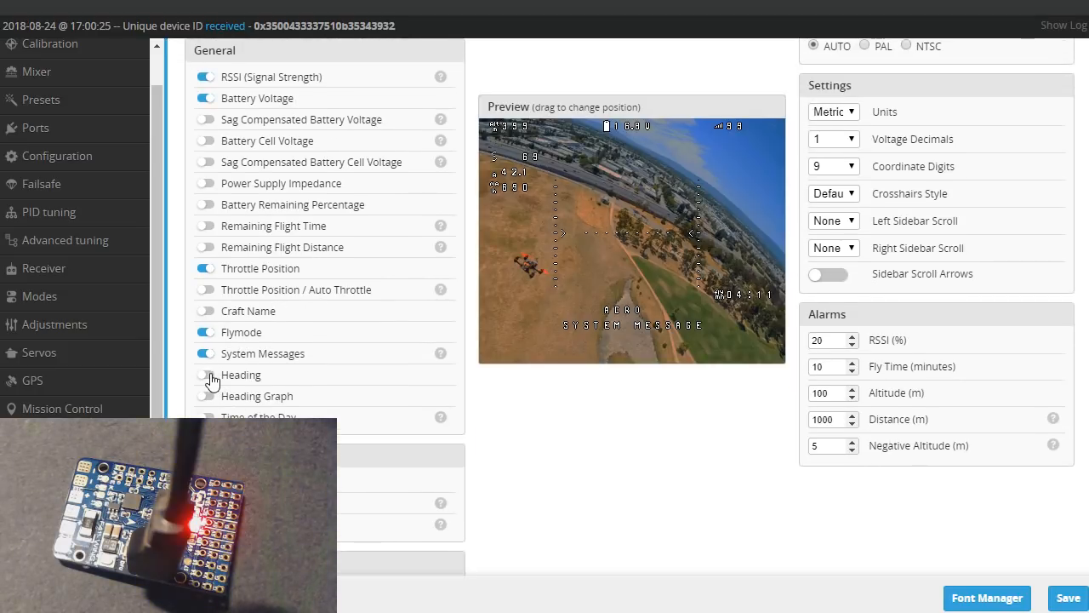
click(205, 374)
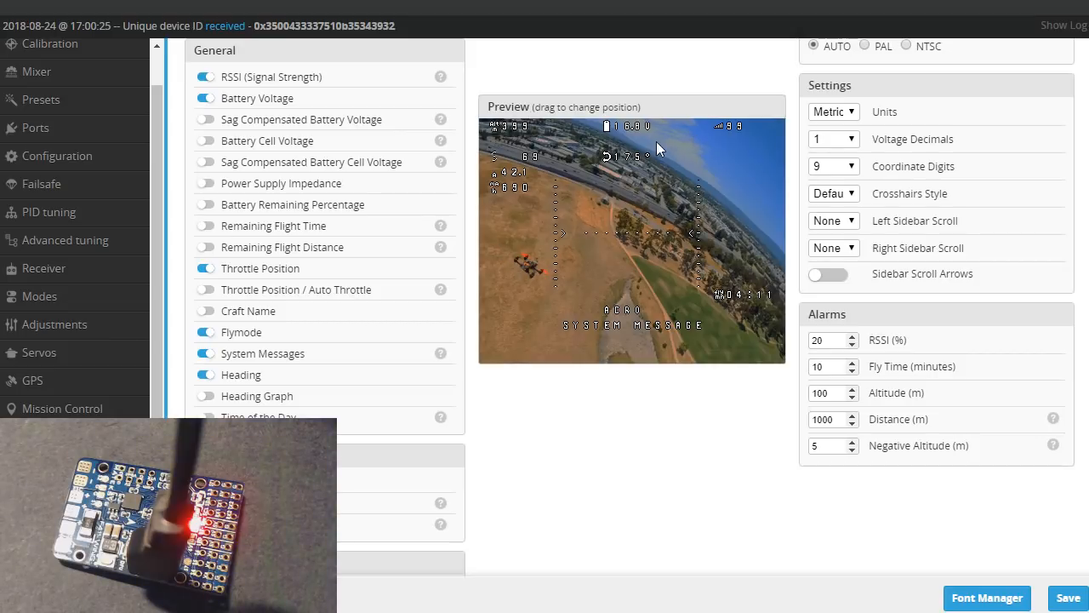
click(205, 374)
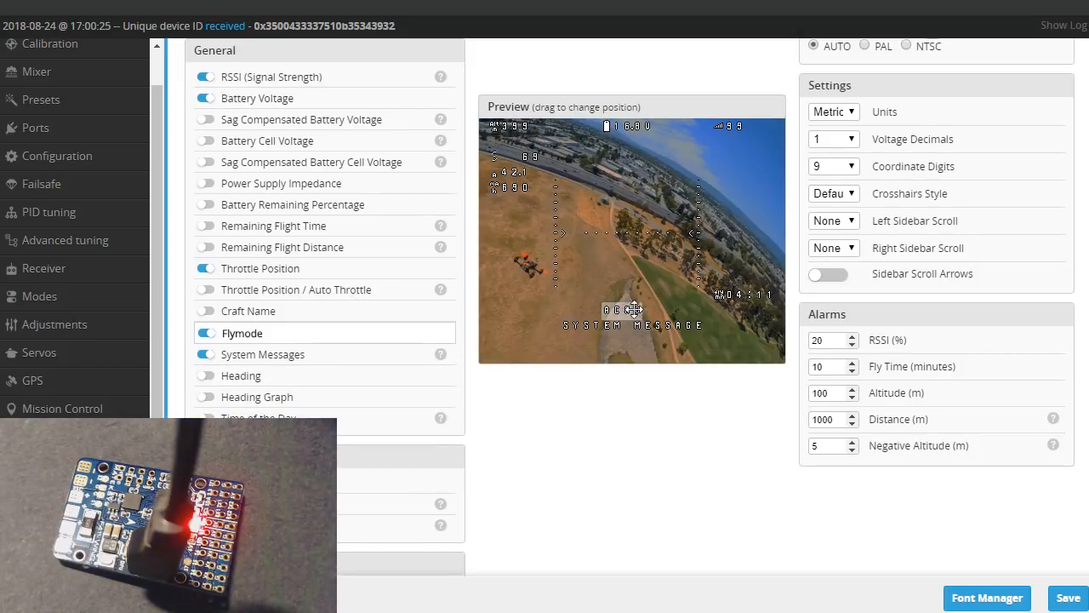
scroll(down, 3)
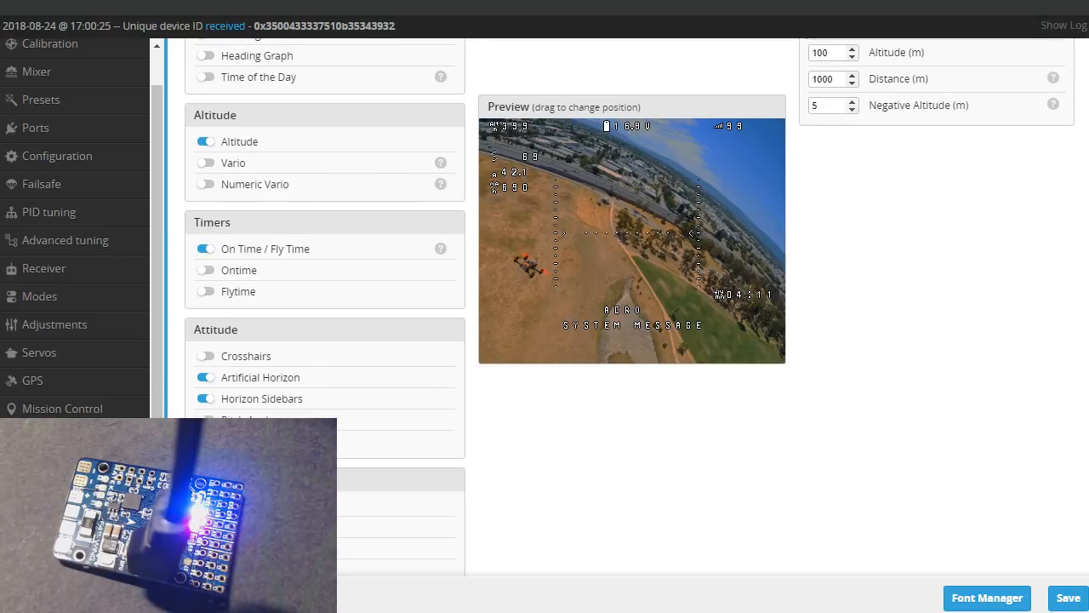
scroll(down, 3)
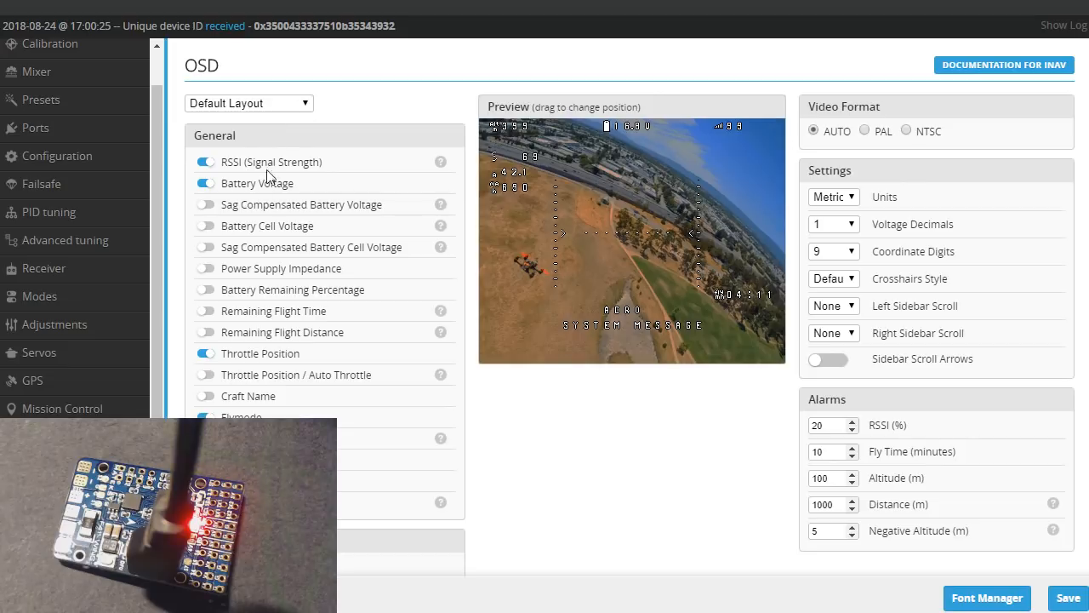
mouse_move(904, 170)
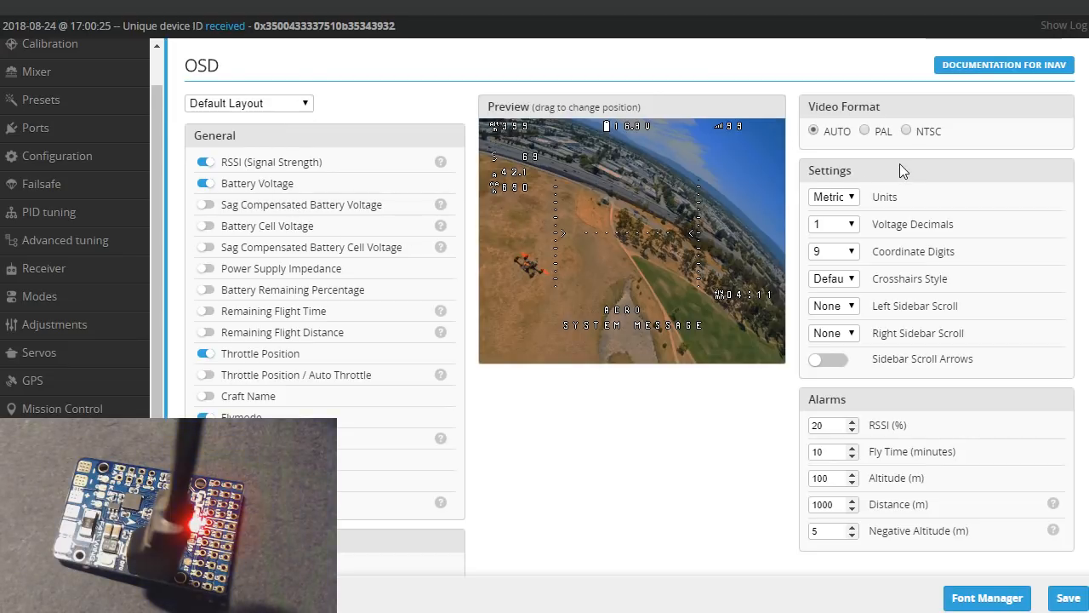
Switch the OSD units to Imperial and save the OSD settings.
click(832, 197)
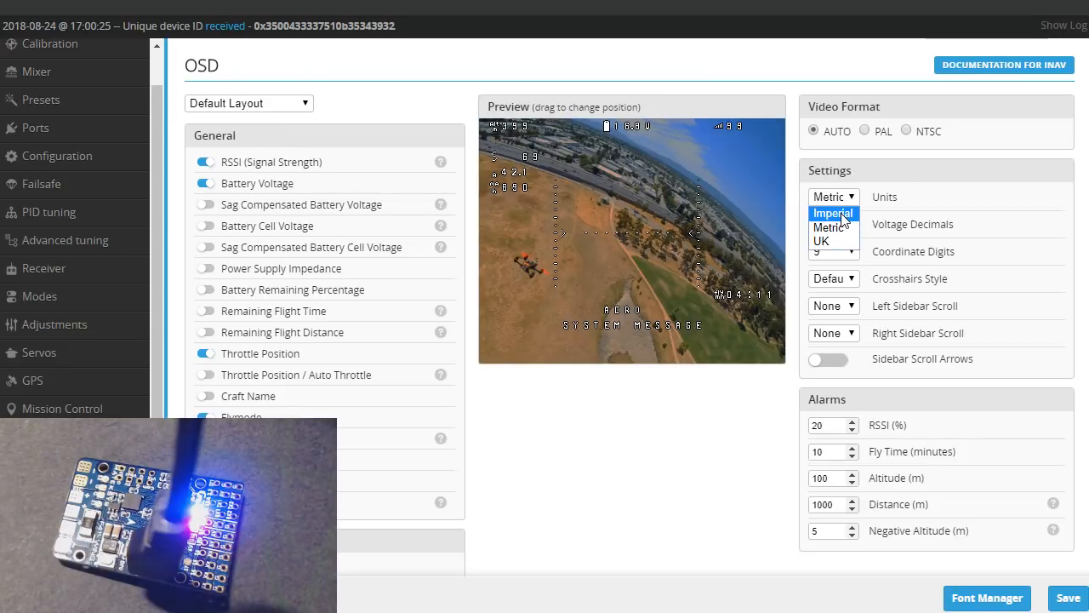
click(831, 212)
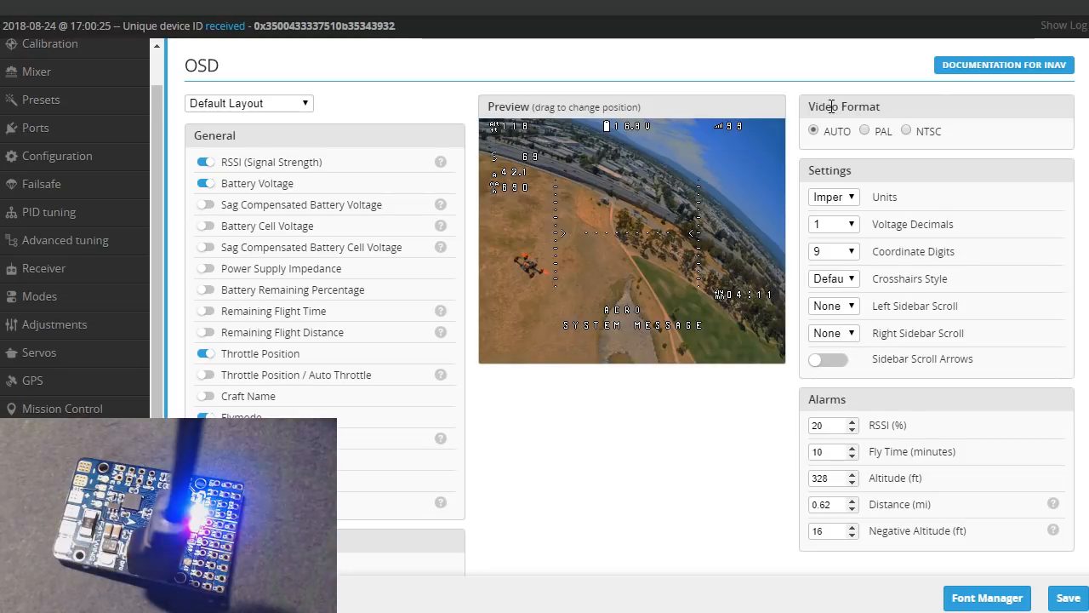
mouse_move(984, 275)
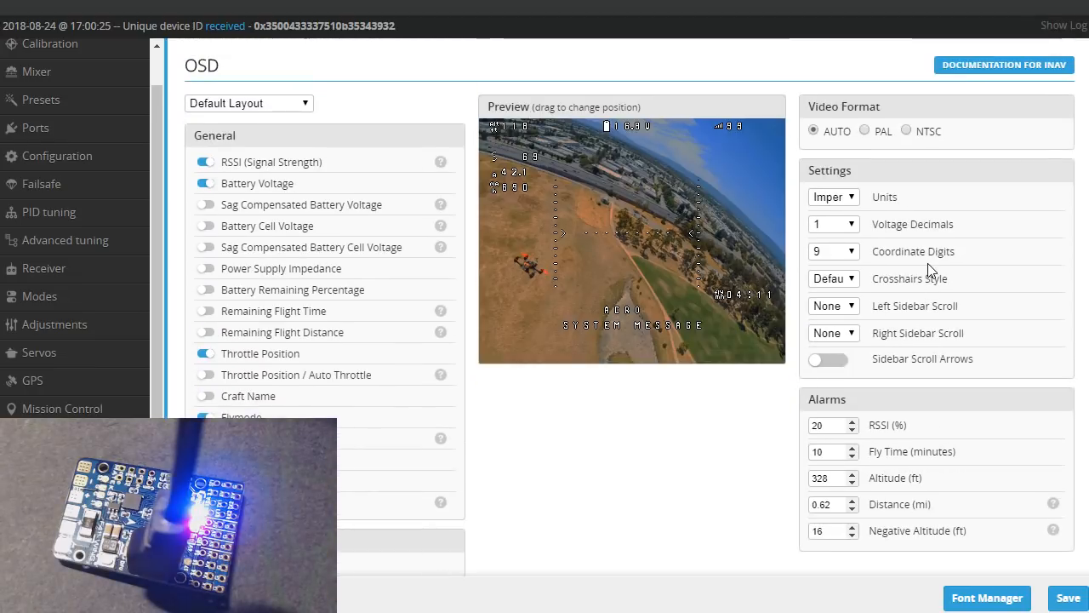
scroll(down, 3)
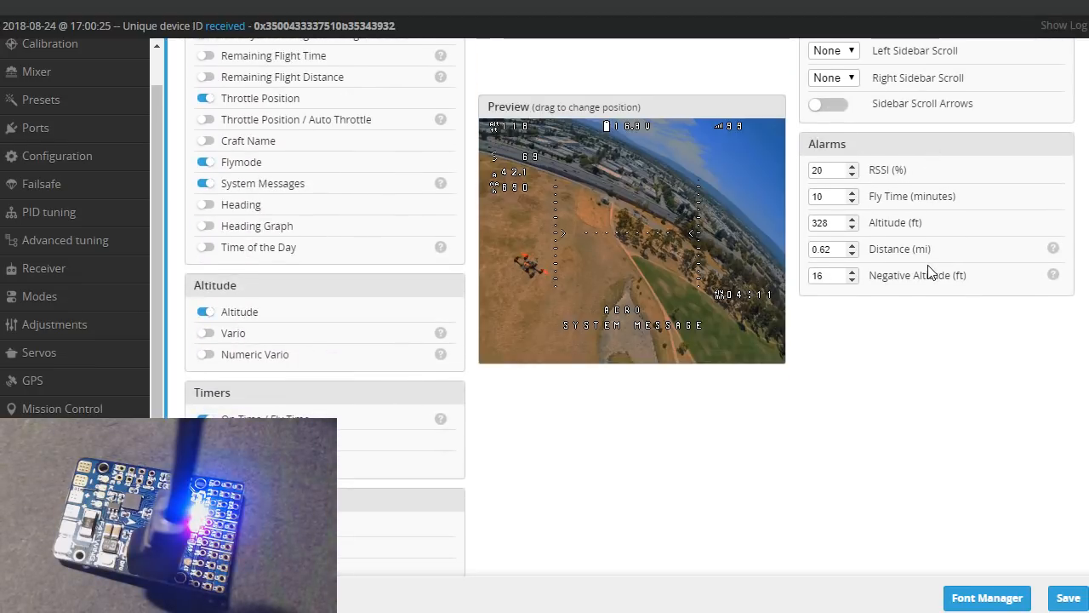
scroll(up, 3)
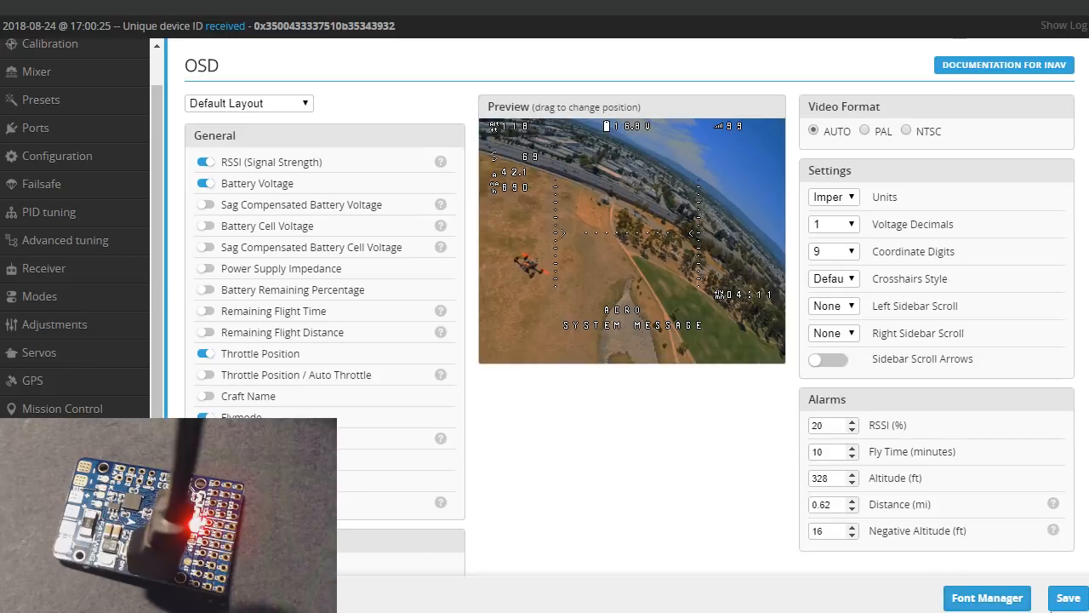
click(1069, 597)
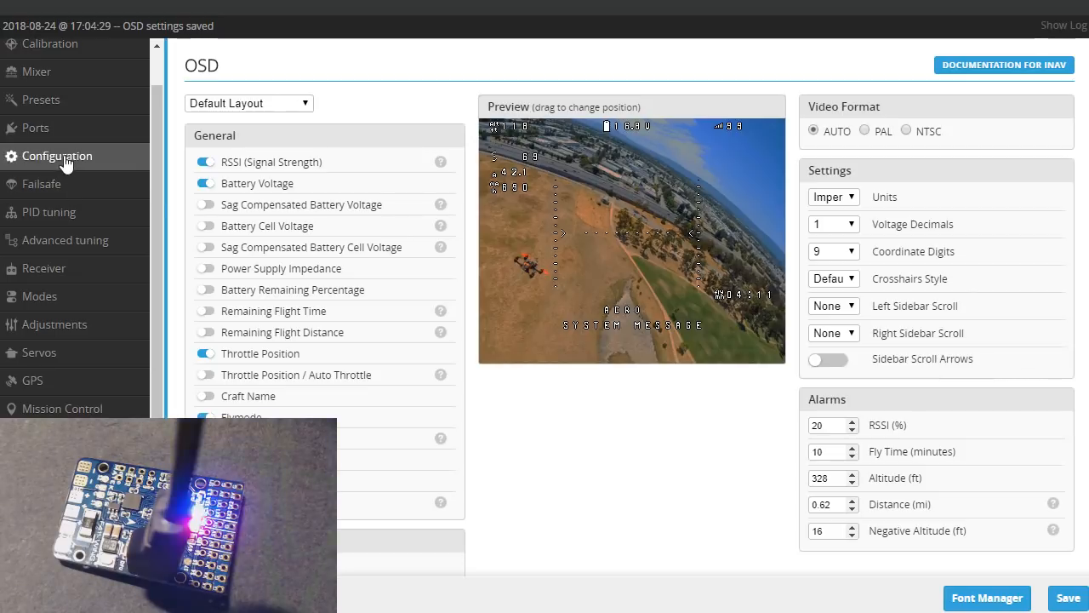
Review the Configuration page's board alignment fields, roll, pitch and yaw at 0 degrees.
click(58, 157)
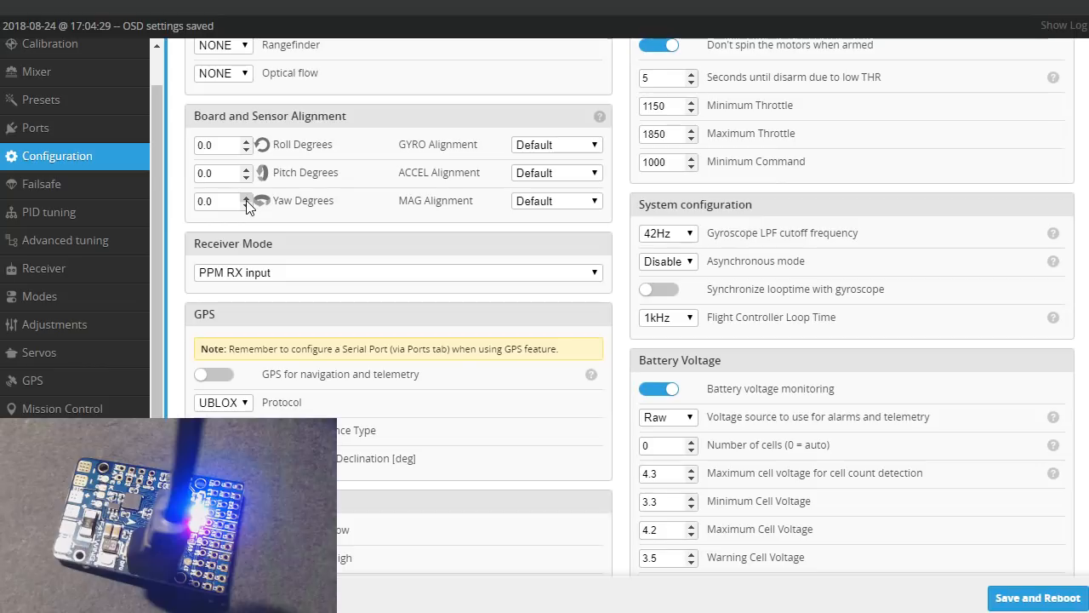
click(245, 198)
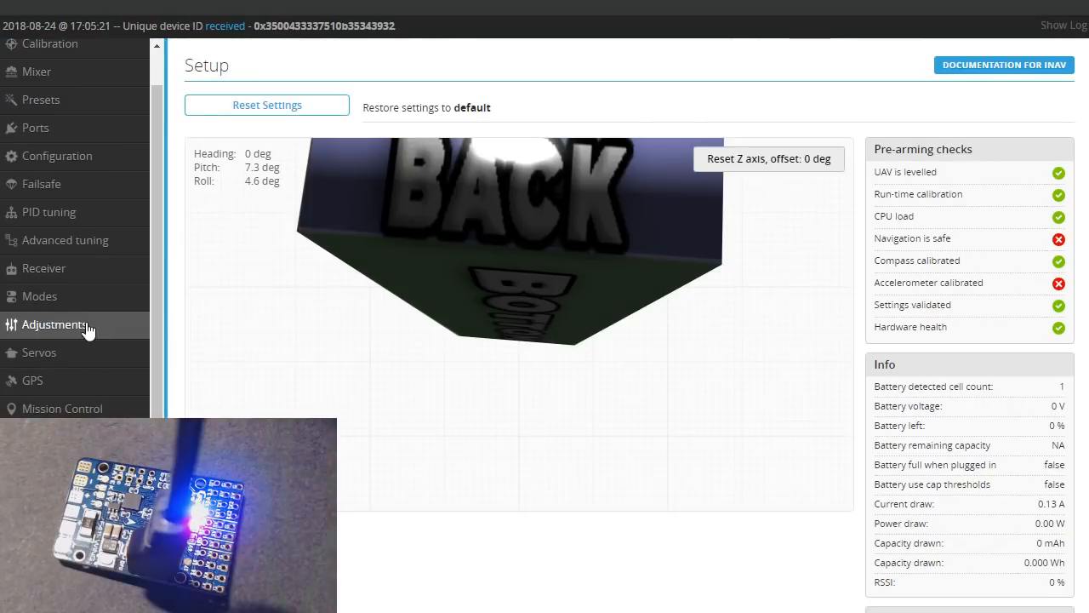
mouse_move(40, 353)
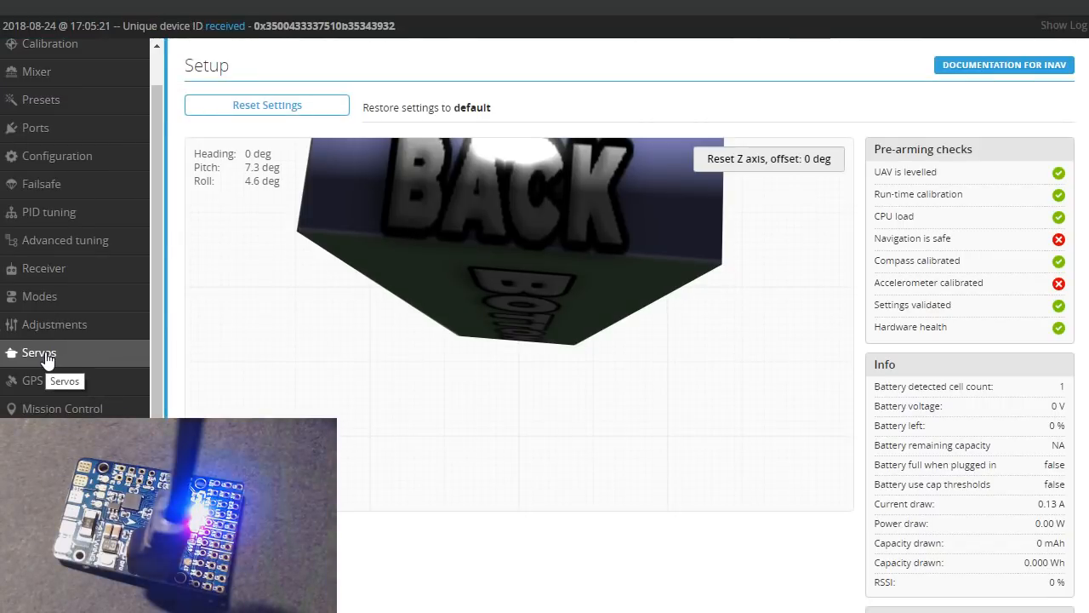
Review the Servos page listing servos 2–5 at mid 1500, min 1000, max 2000.
click(39, 353)
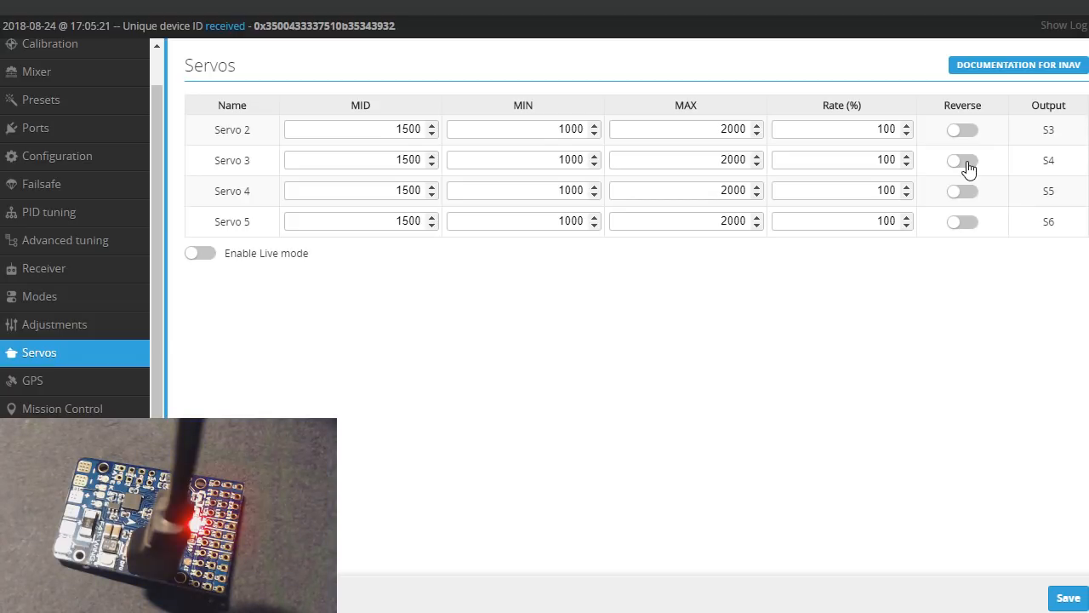
mouse_move(974, 198)
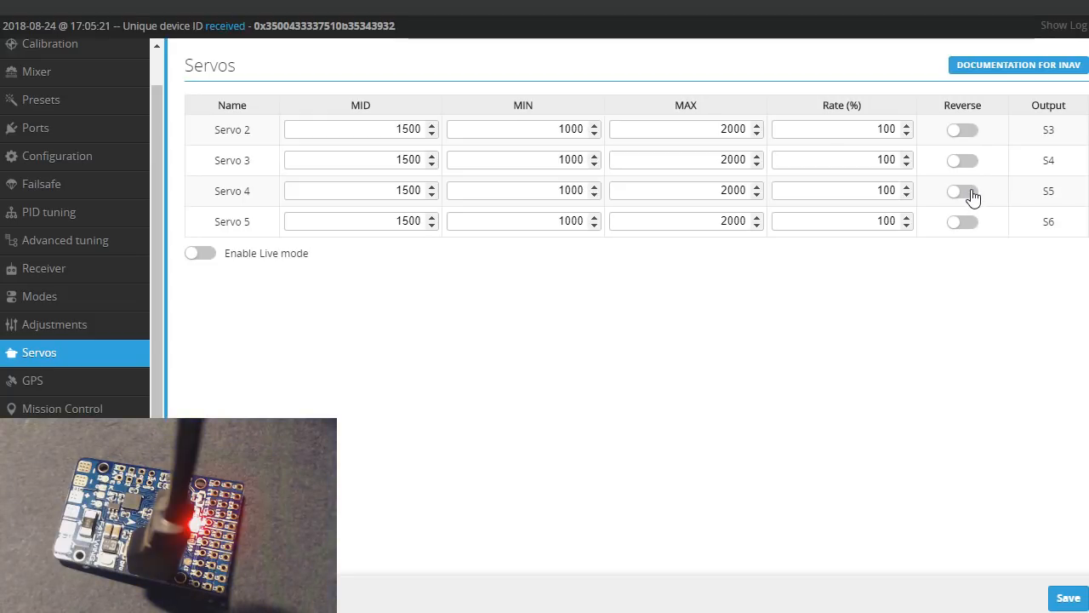
mouse_move(974, 160)
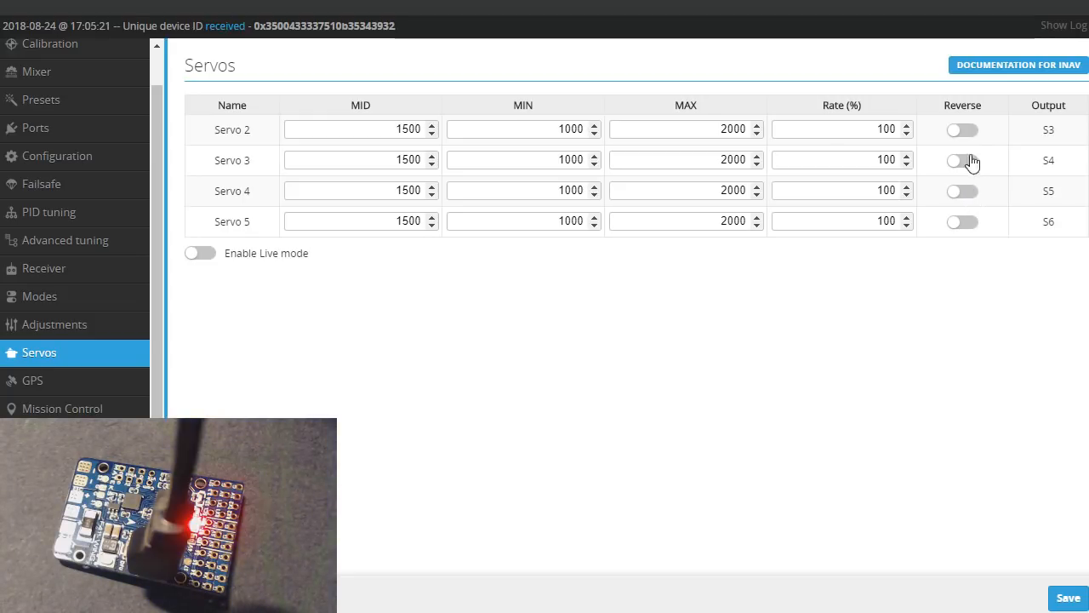
mouse_move(980, 182)
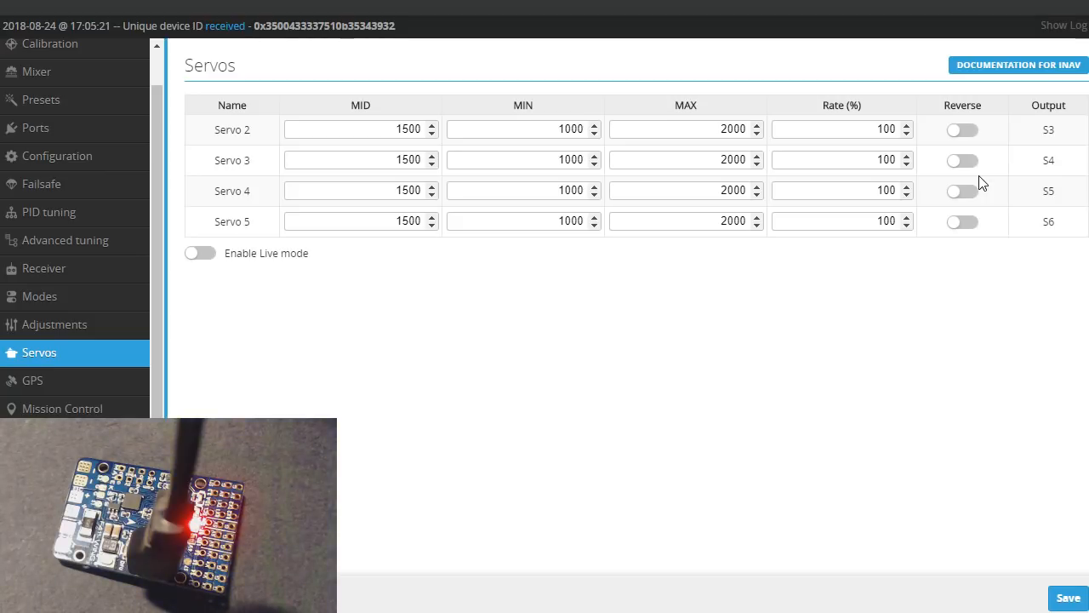
mouse_move(963, 160)
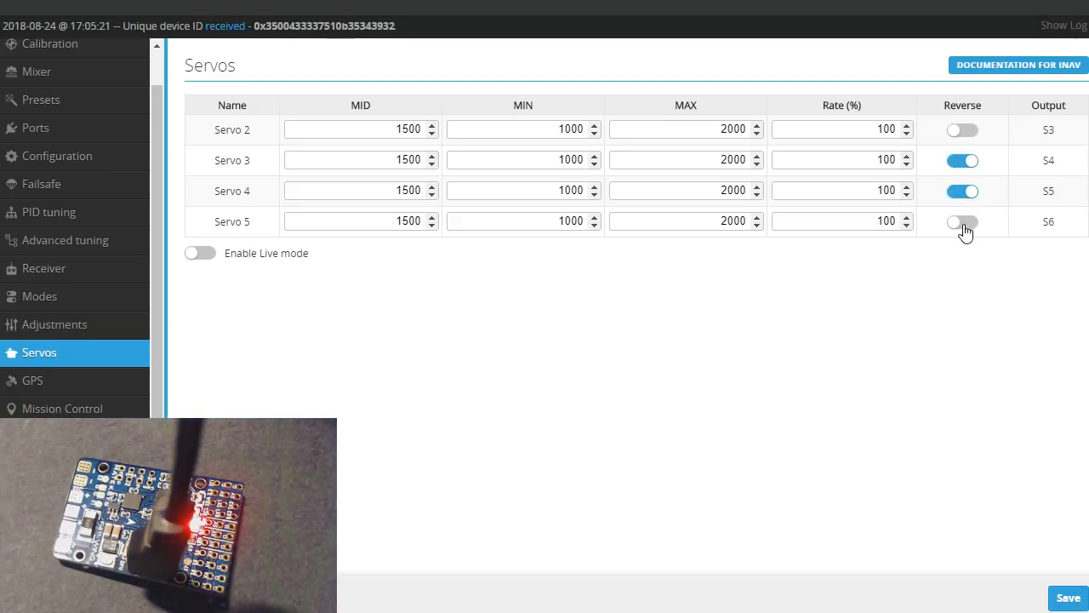
mouse_move(940, 245)
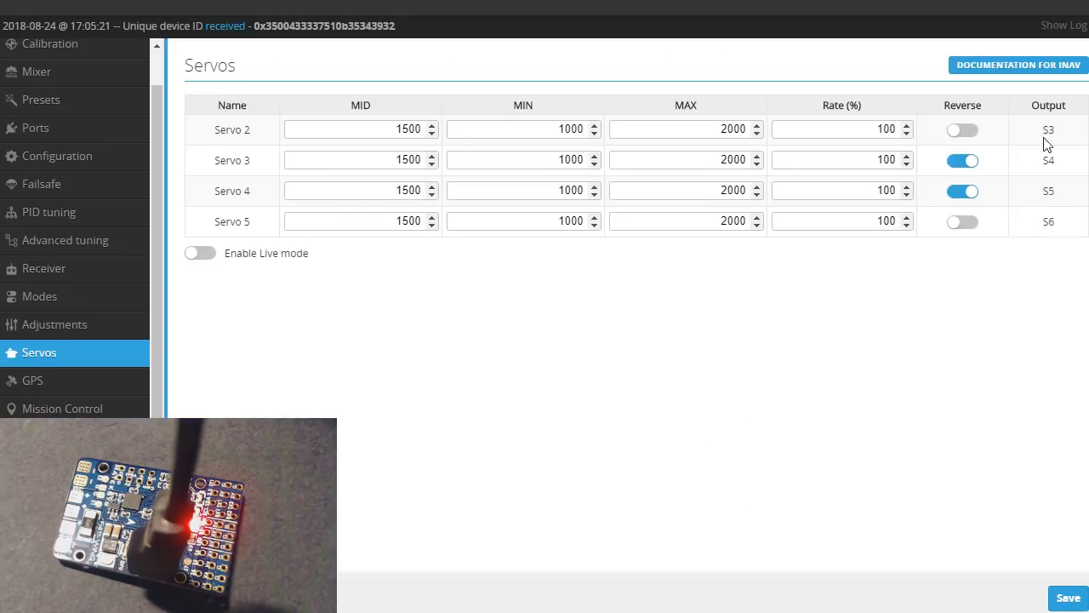
mouse_move(844, 330)
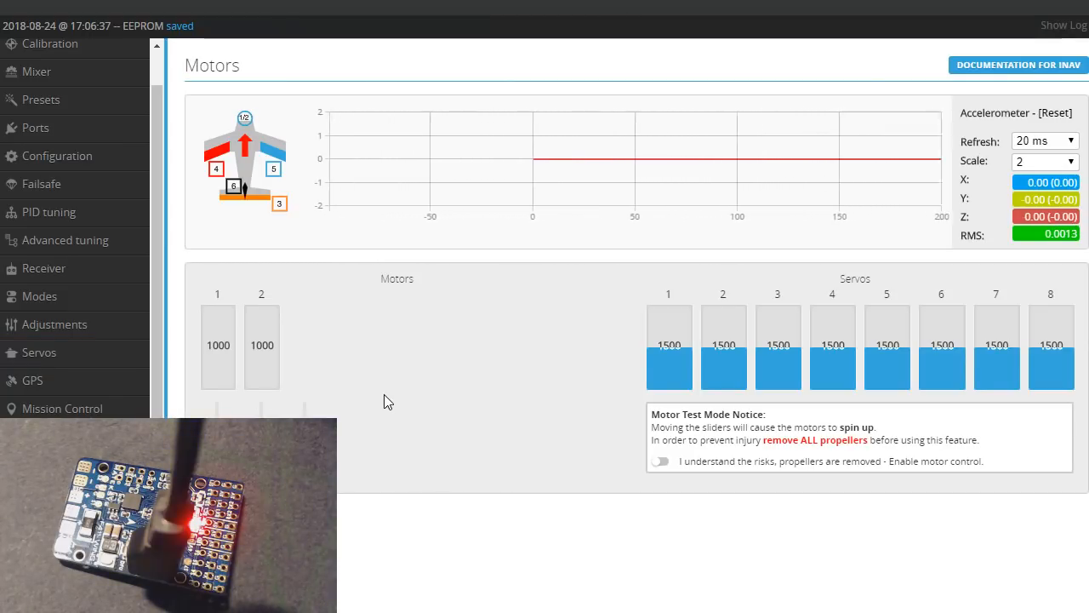
Enable motor test control on the Motors page, then disable it again.
click(661, 460)
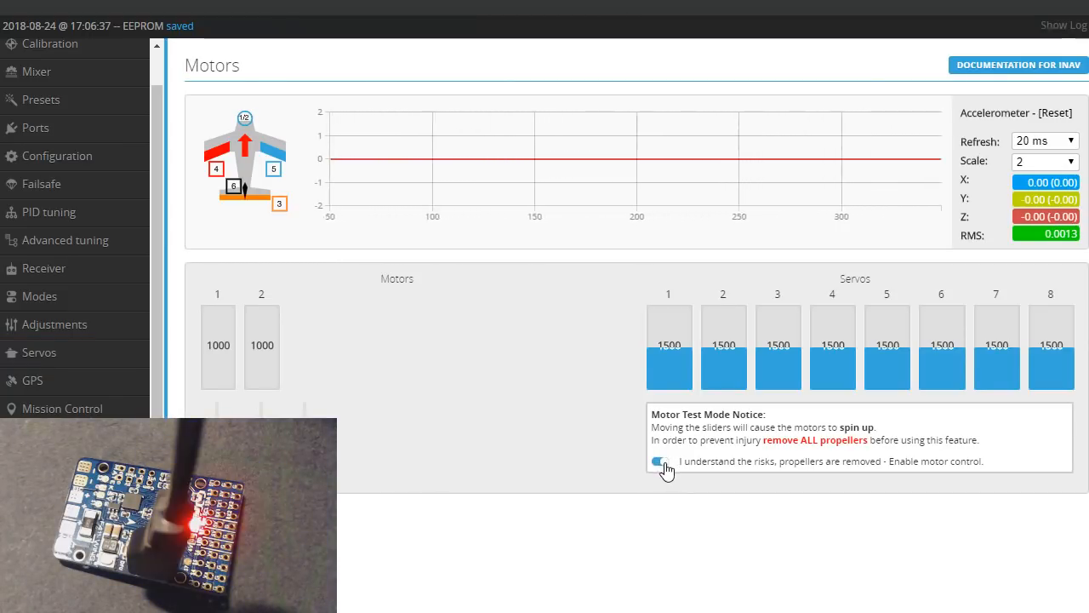
click(658, 460)
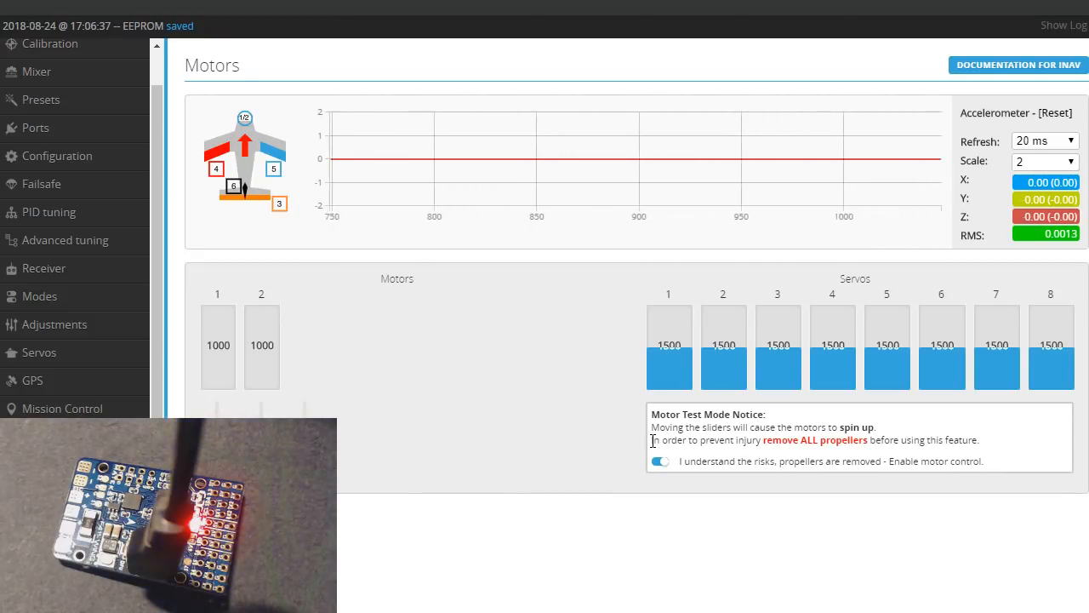
click(661, 461)
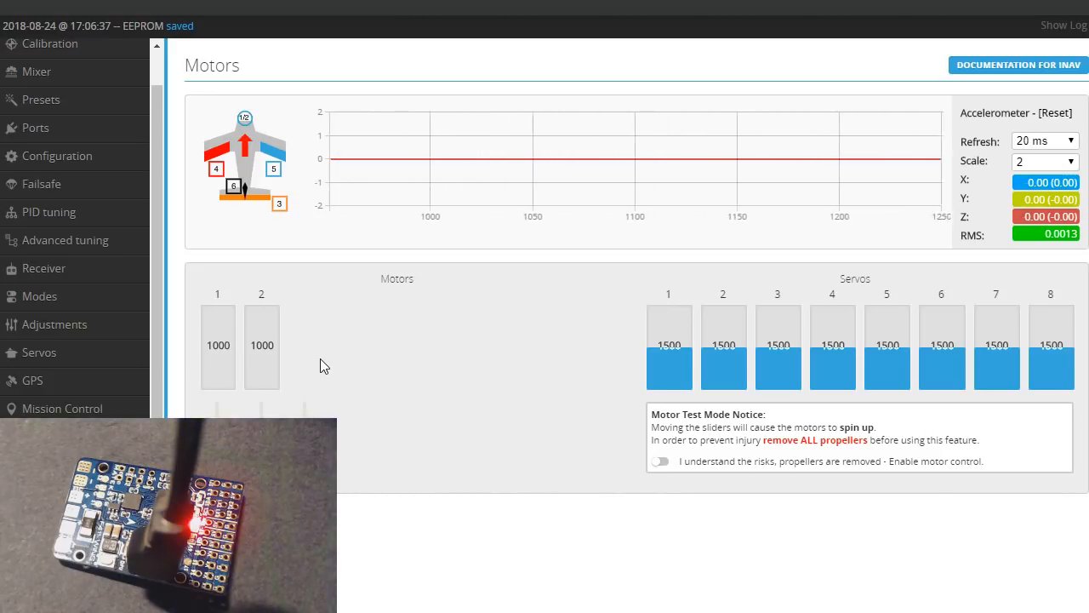
Check live channel values on the Receiver page with the TAER map and RSSI on CH8.
click(45, 269)
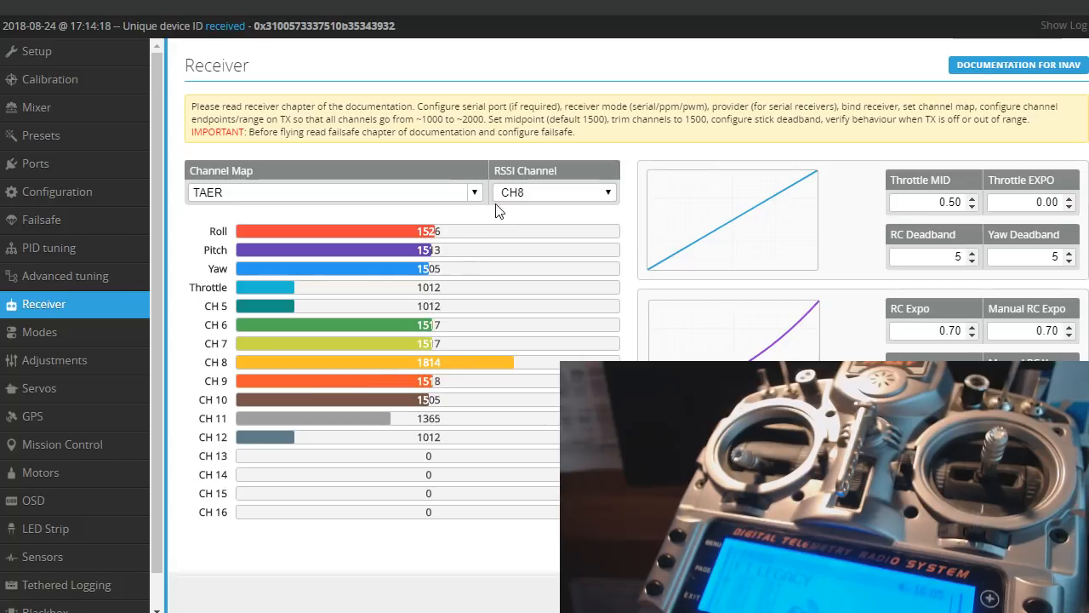
mouse_move(466, 374)
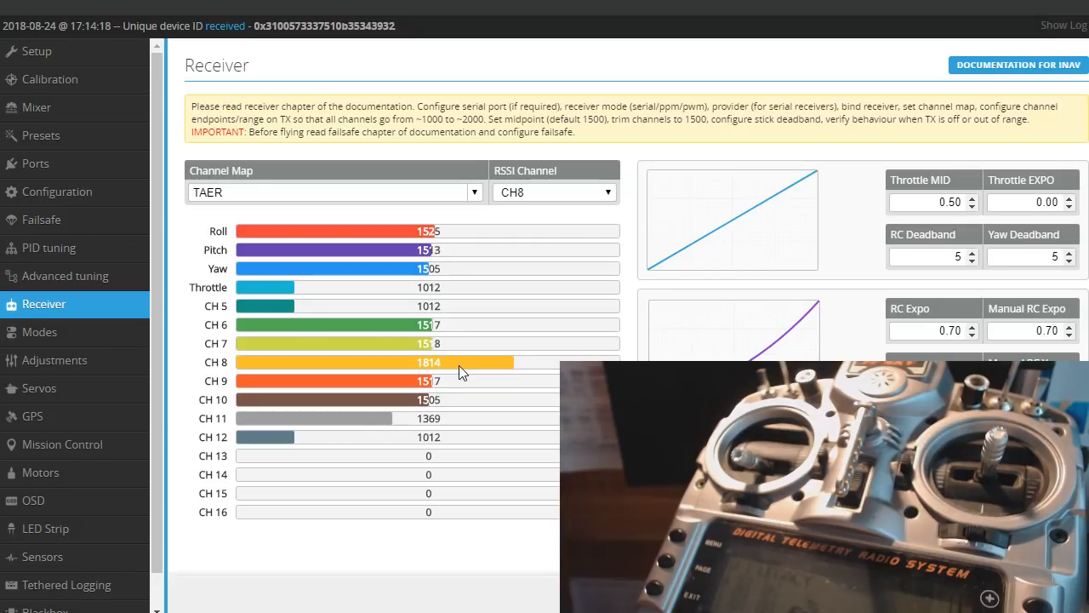
mouse_move(474, 358)
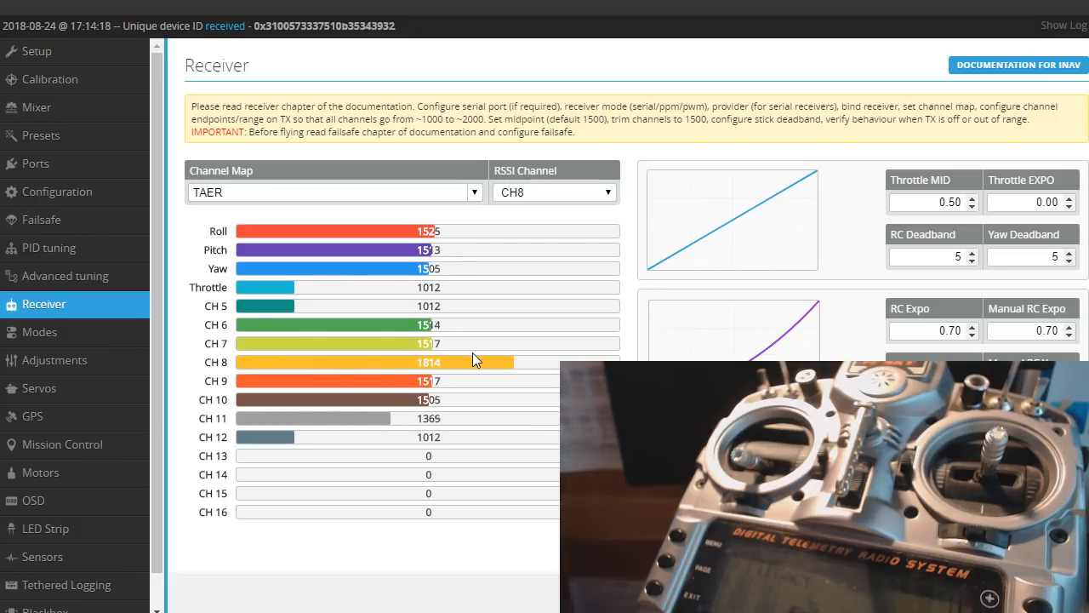
mouse_move(357, 395)
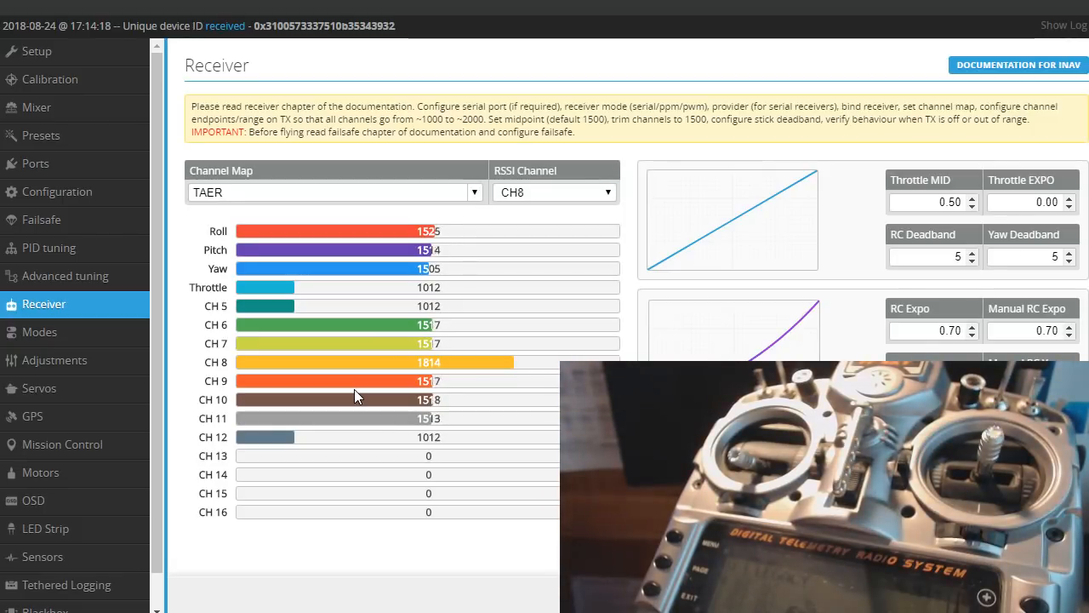
mouse_move(371, 422)
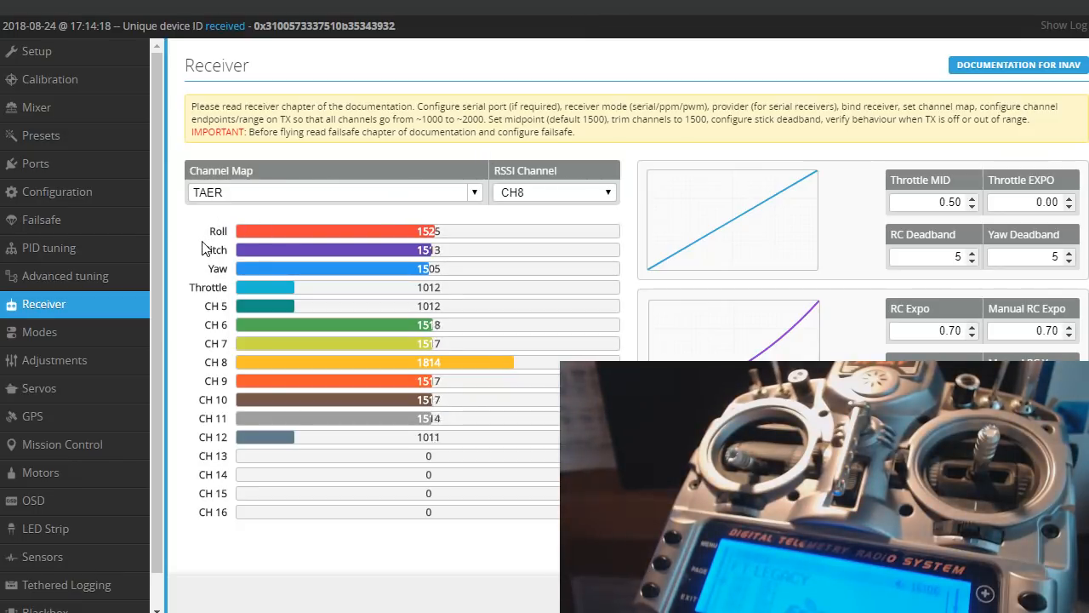
Review the accelerometer calibration steps, the Airplane mixer preset, then move to Modes.
click(49, 80)
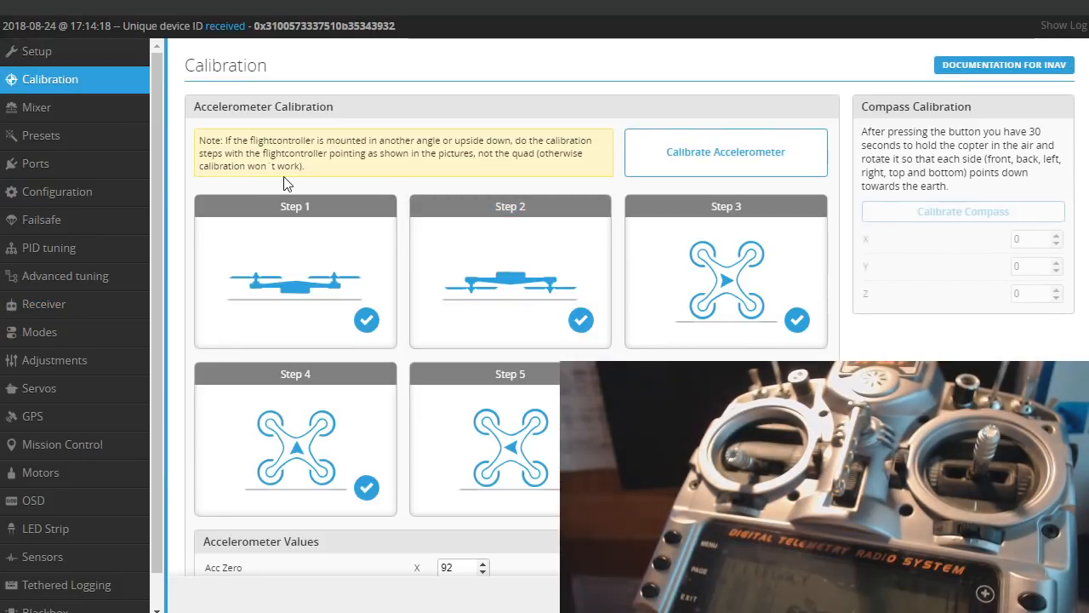
mouse_move(694, 163)
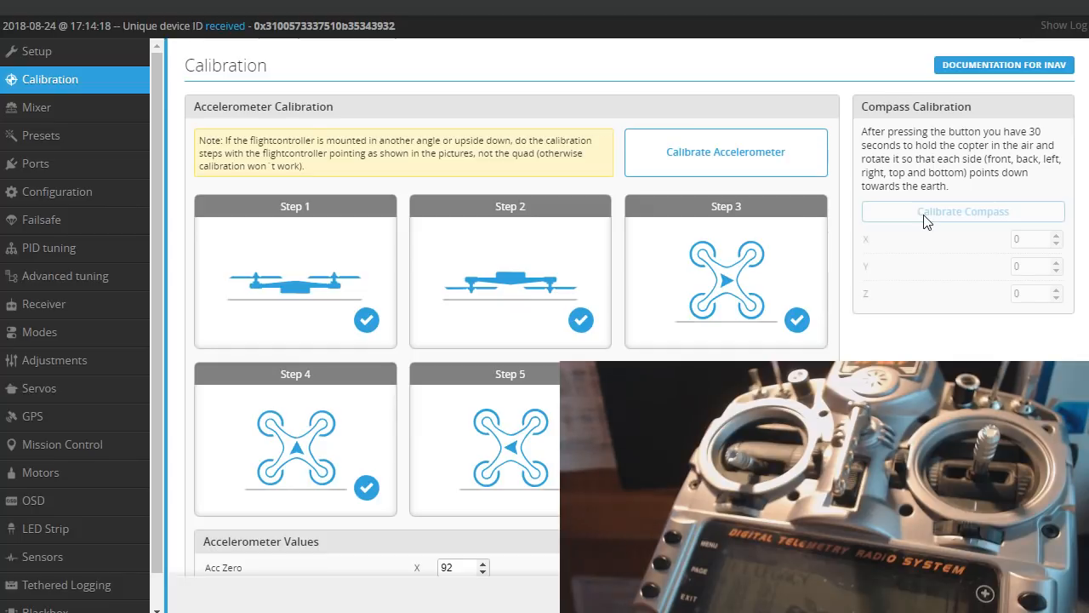
mouse_move(347, 130)
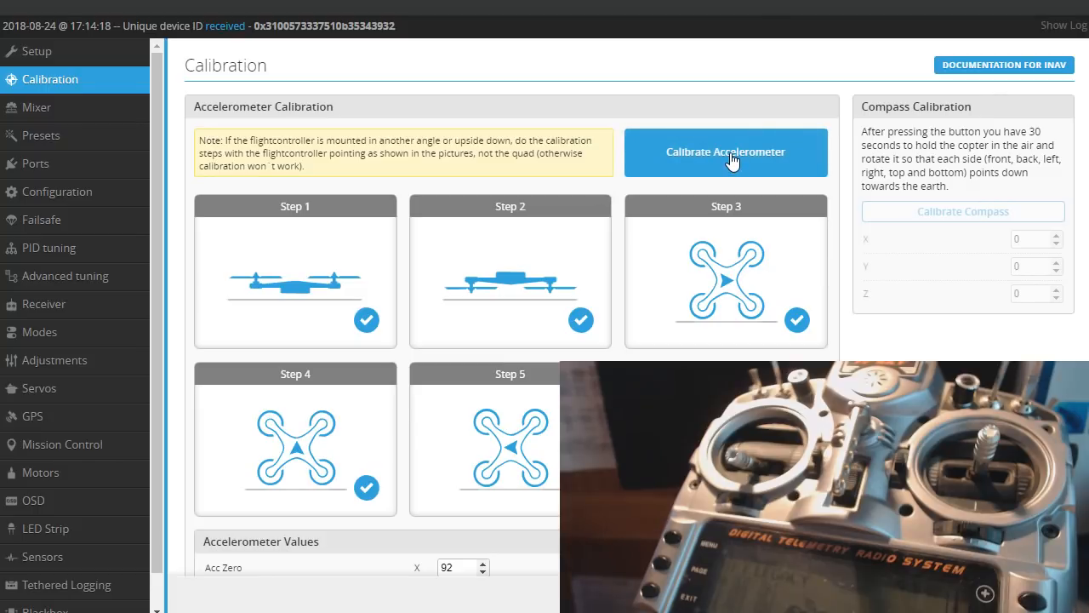
mouse_move(690, 274)
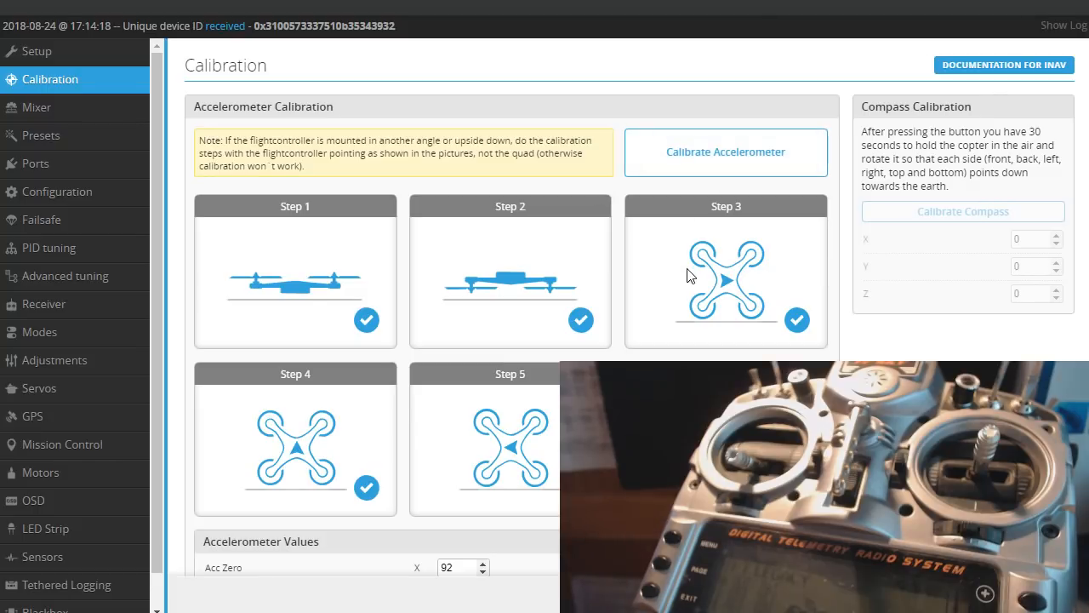
mouse_move(292, 293)
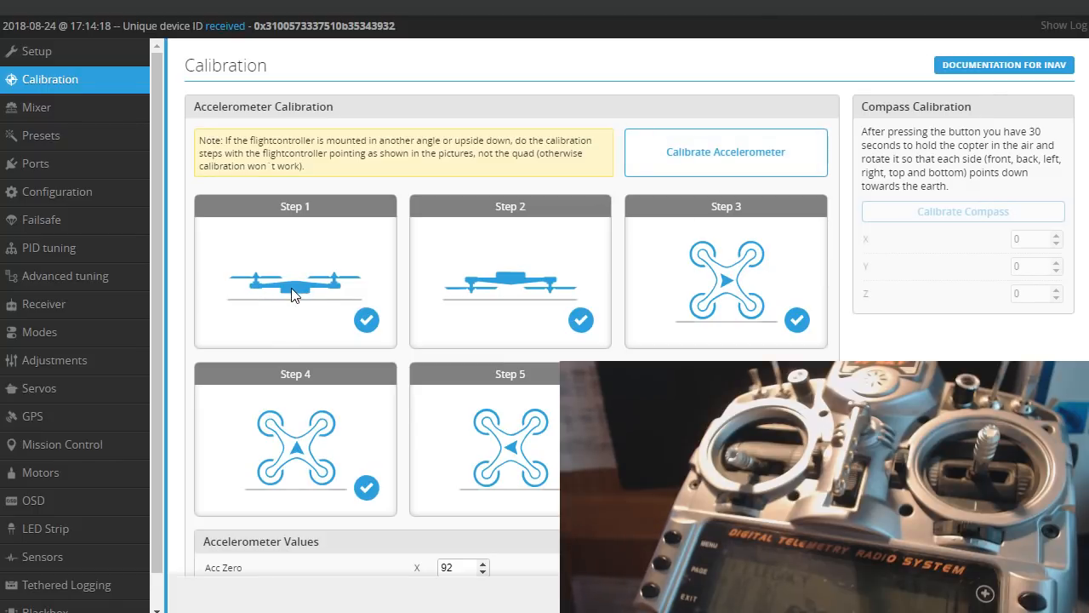
mouse_move(332, 262)
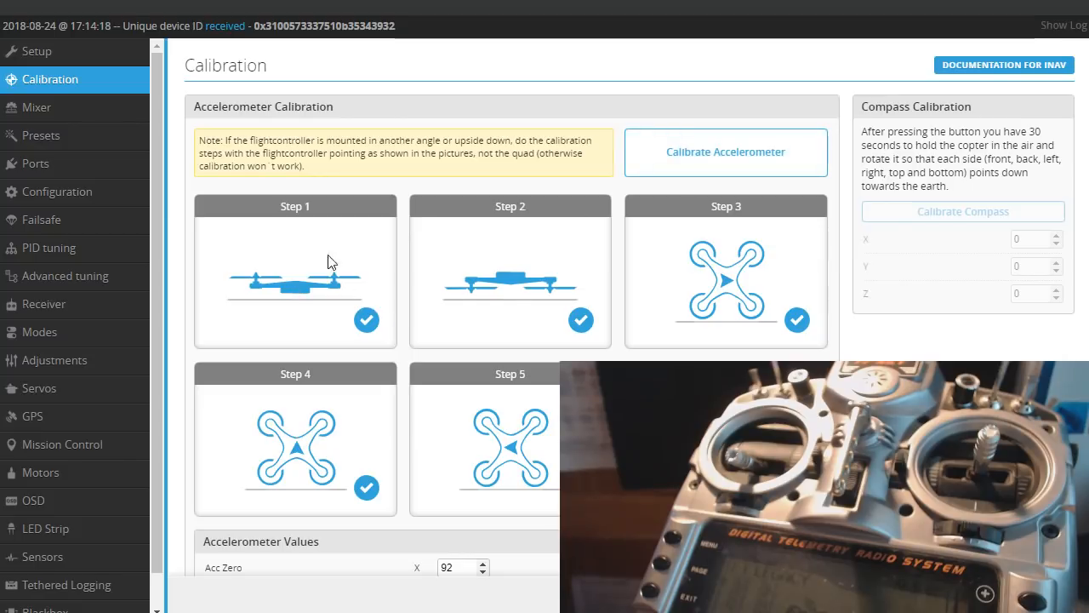
mouse_move(725, 156)
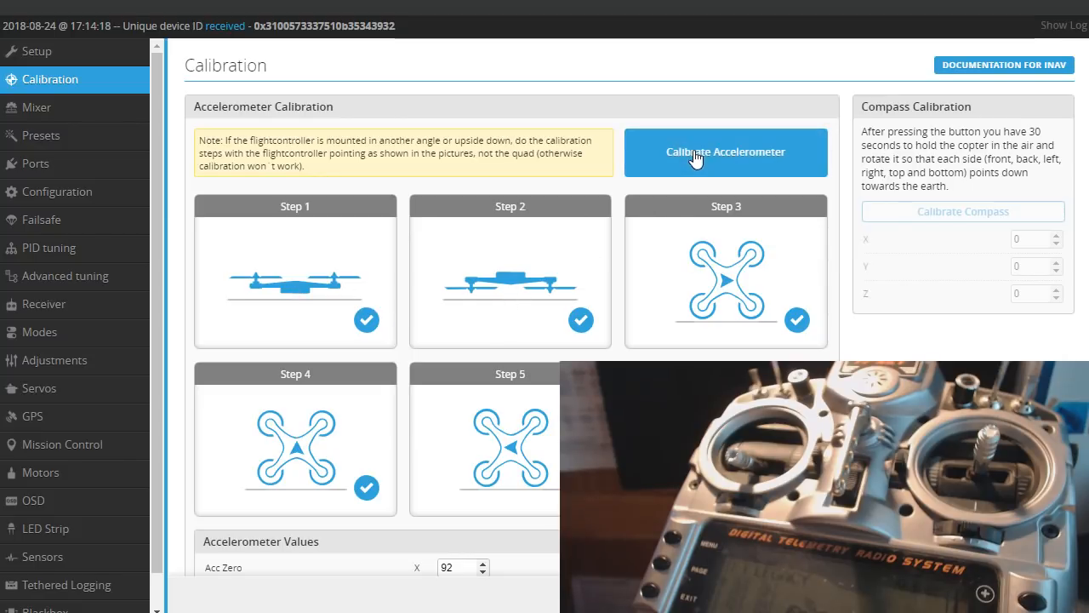
mouse_move(773, 282)
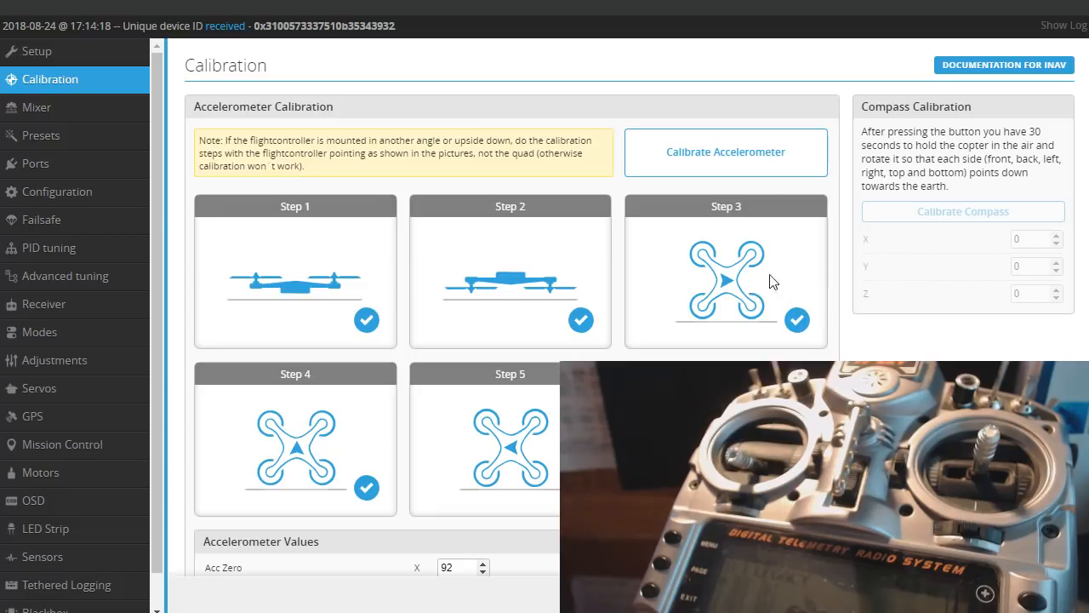
mouse_move(347, 497)
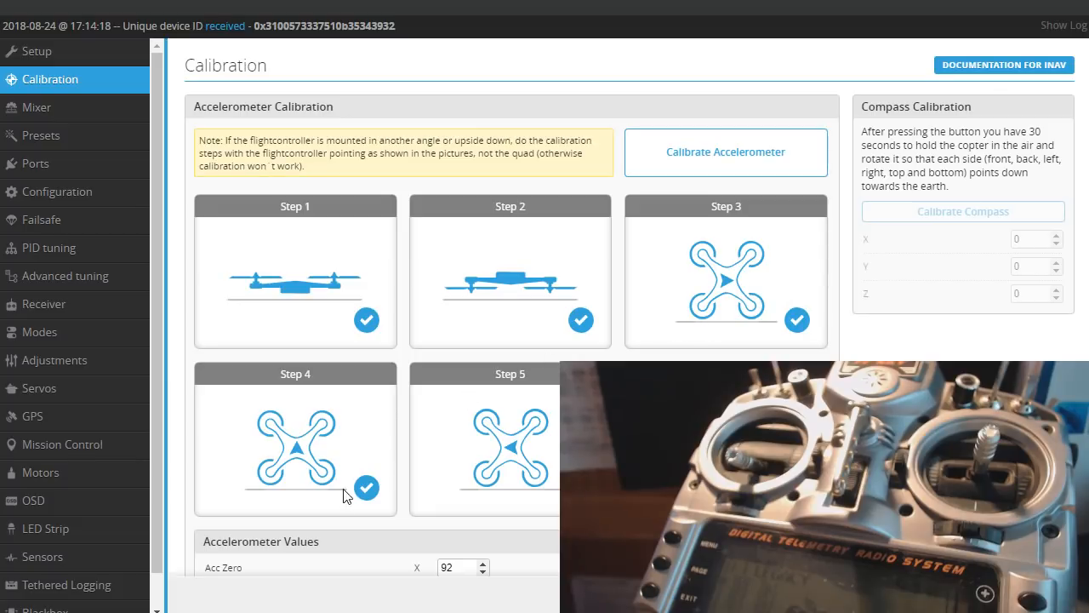
mouse_move(545, 464)
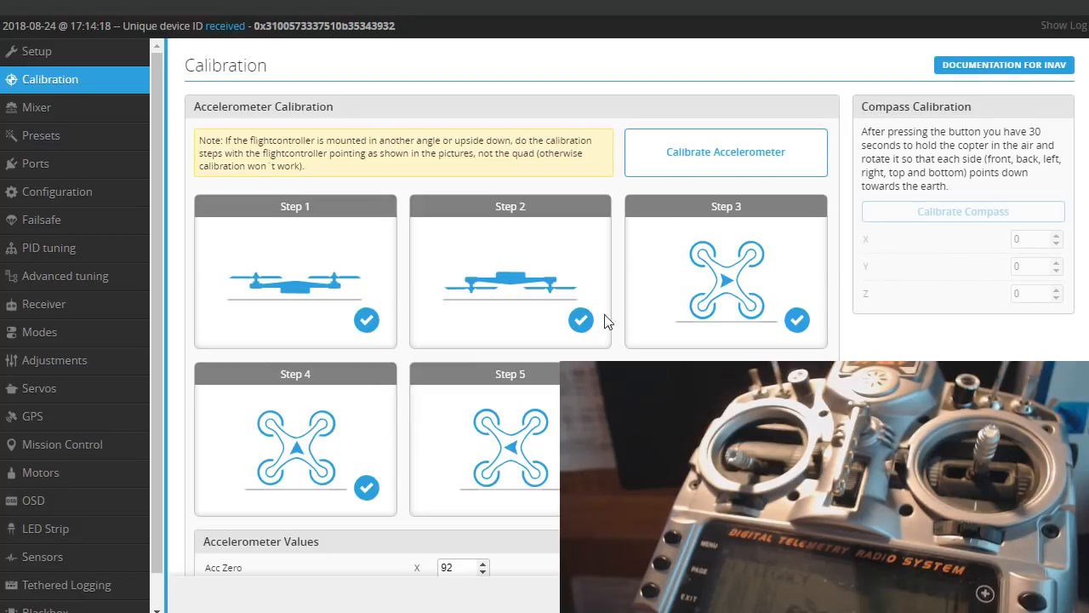
scroll(down, 3)
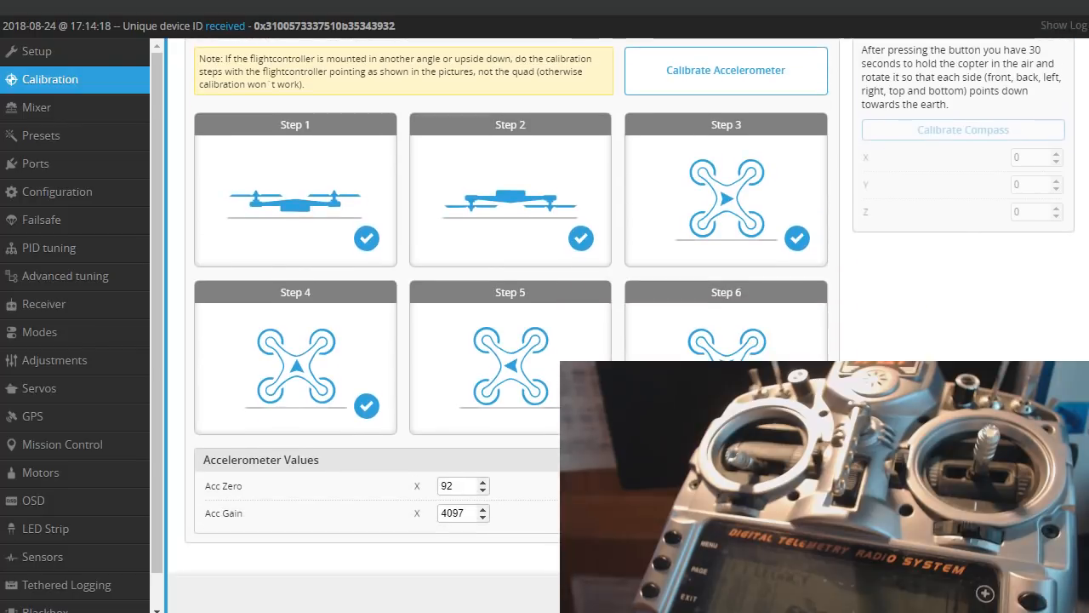
click(36, 108)
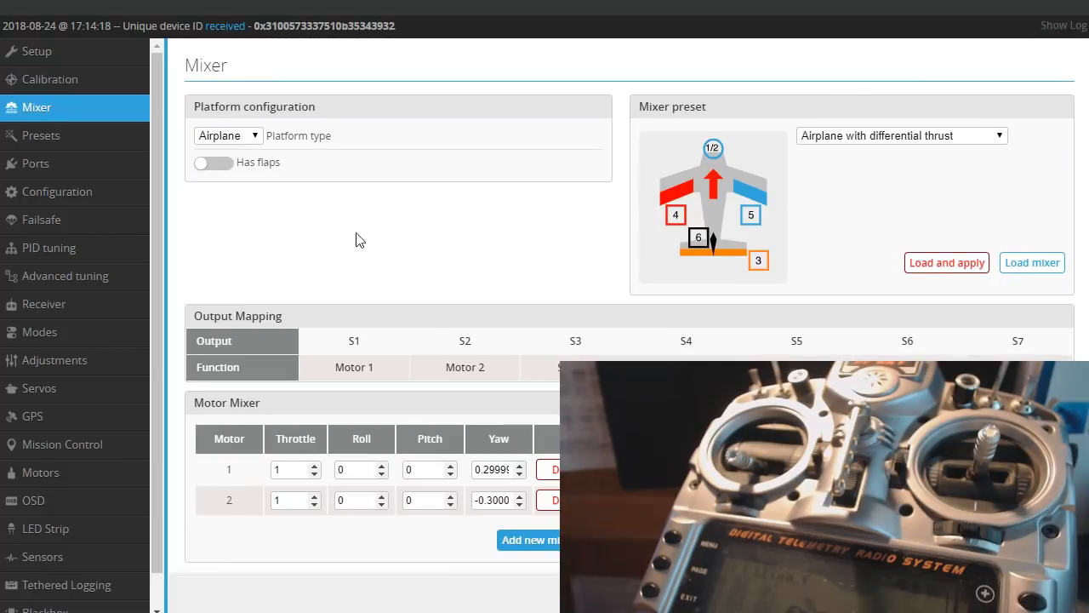
mouse_move(497, 299)
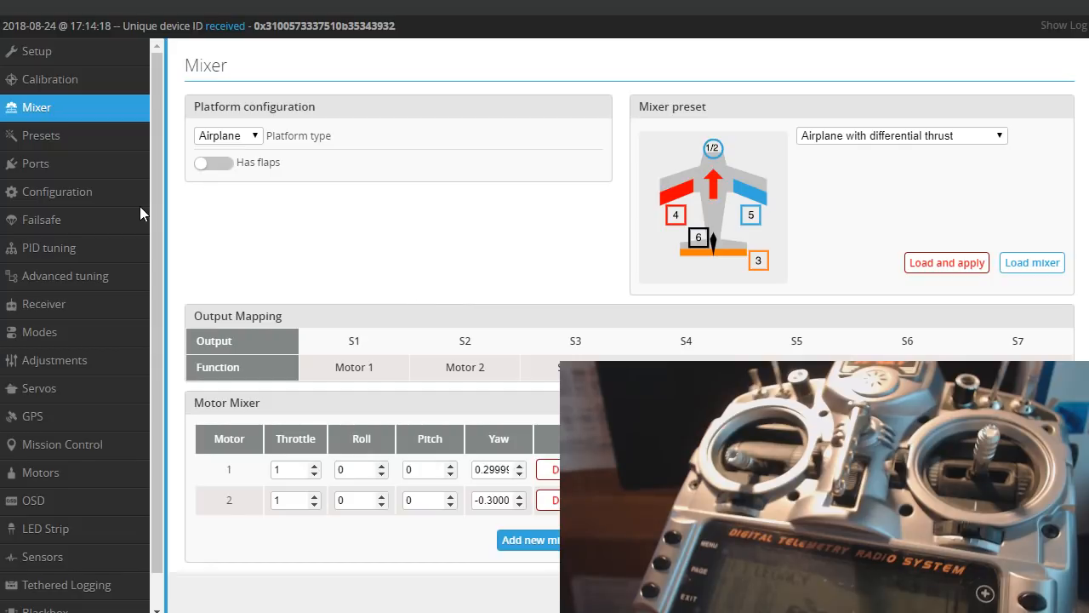
click(39, 332)
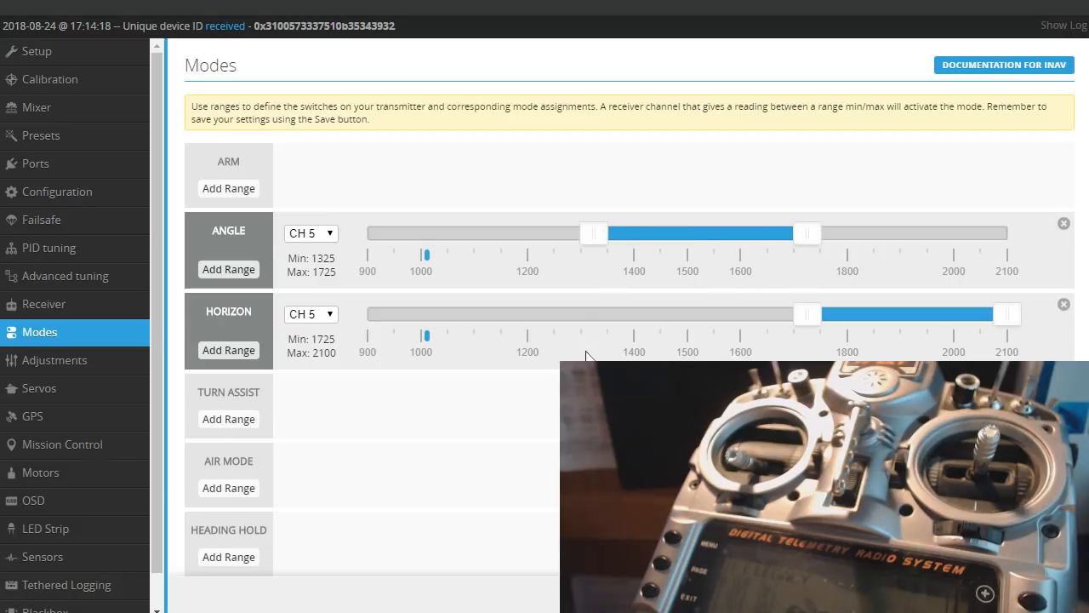
mouse_move(439, 296)
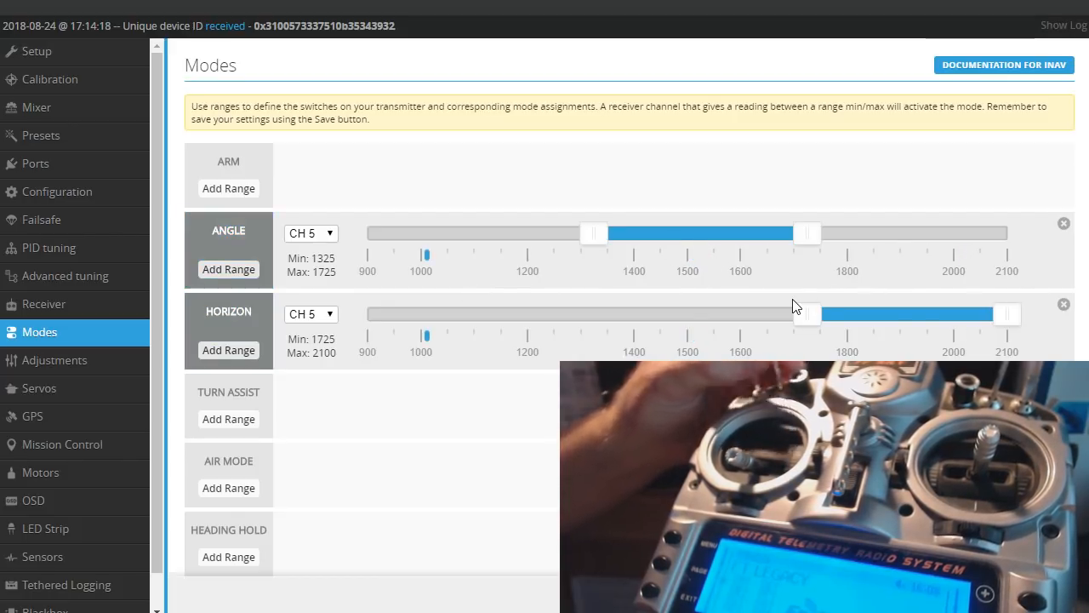
Check the Angle/Horizon ranges on CH 5 and Nav RTH on CH 12 from 1500 to 2100.
scroll(down, 3)
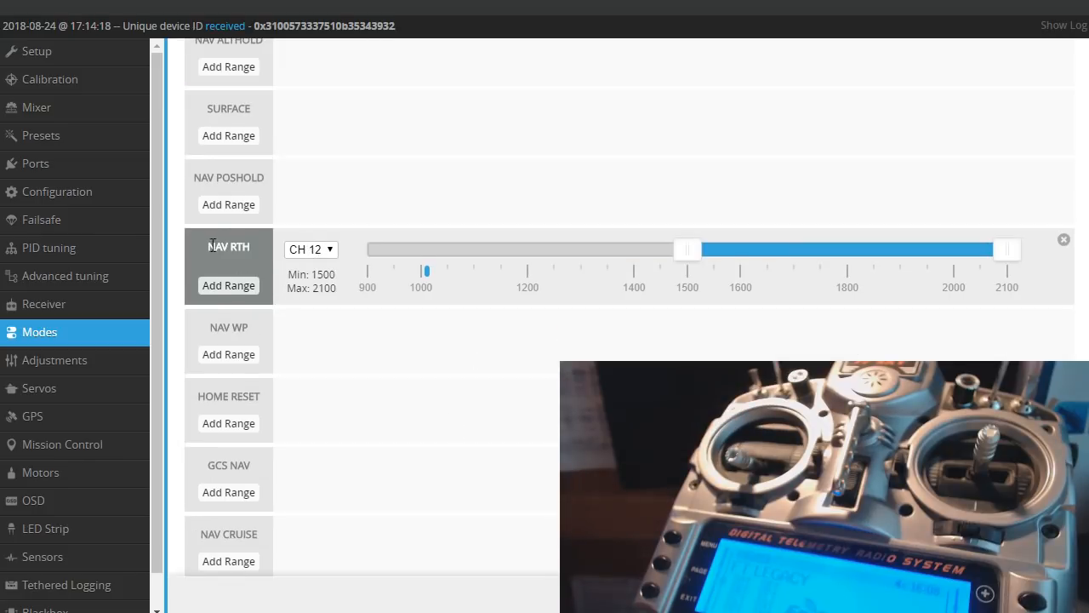
scroll(up, 3)
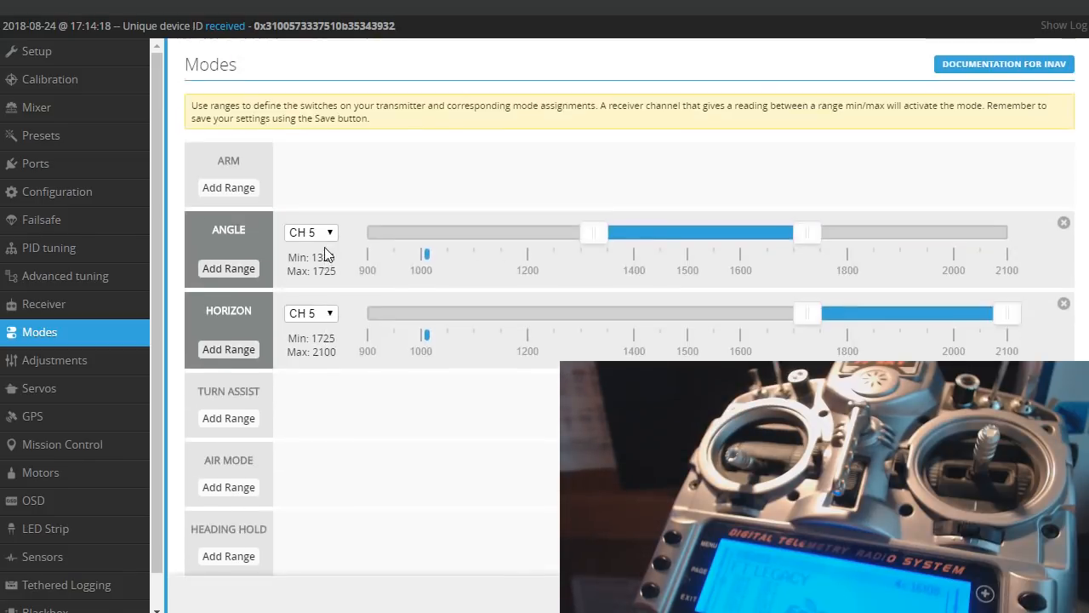
scroll(down, 3)
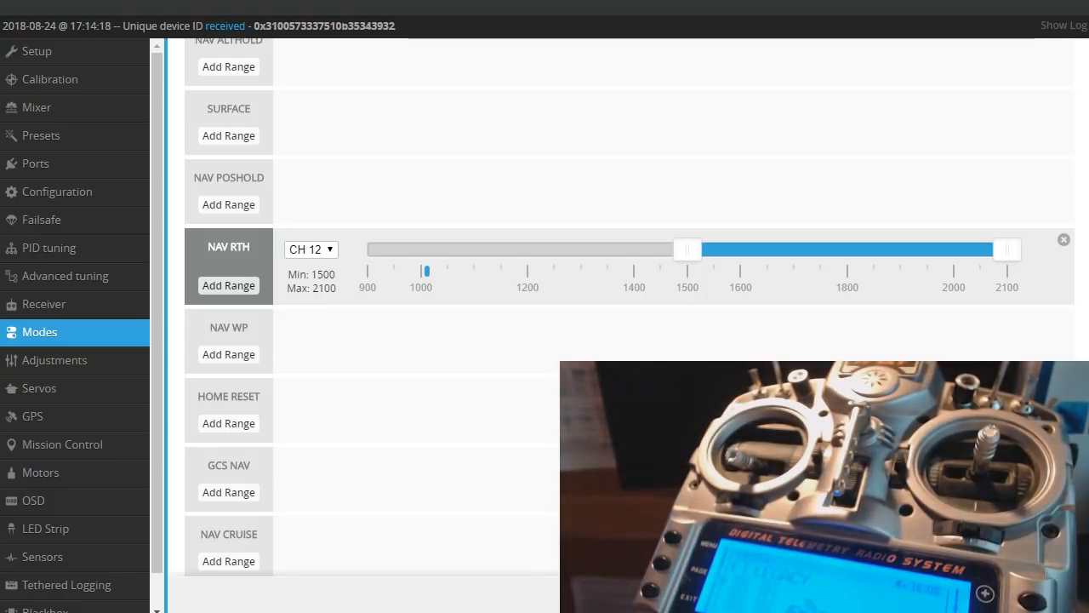
scroll(up, 3)
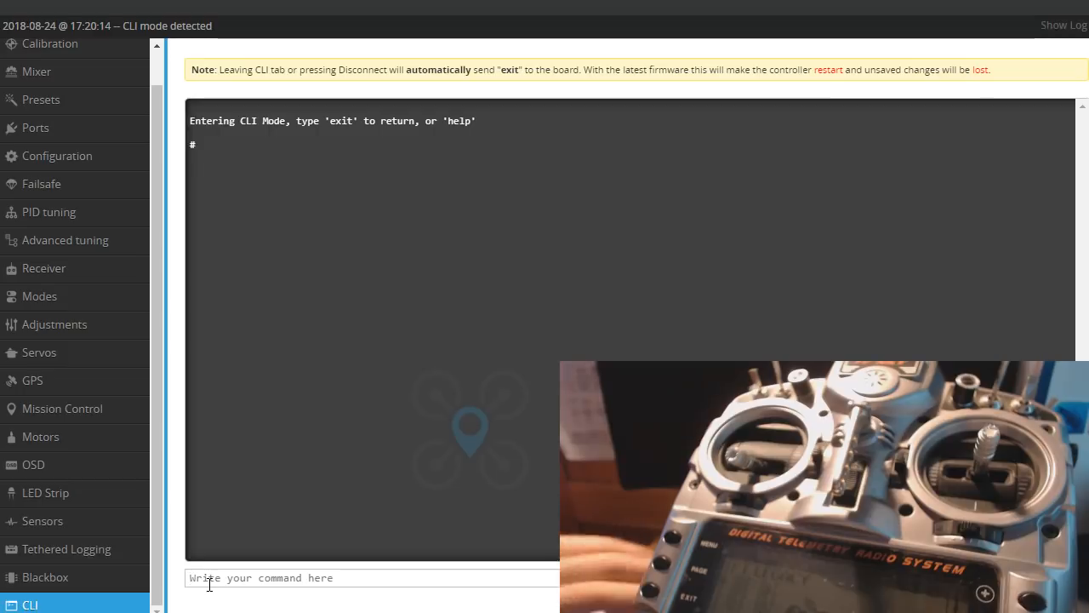
Enter the CLI command 'set rssi_max = 81'.
text(set)
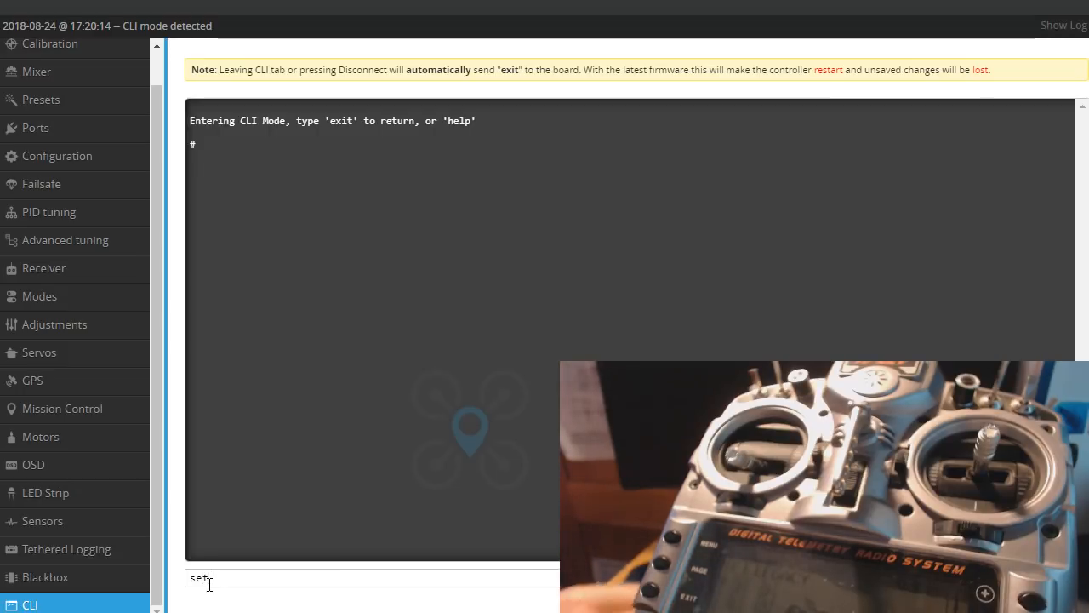
text(rssi)
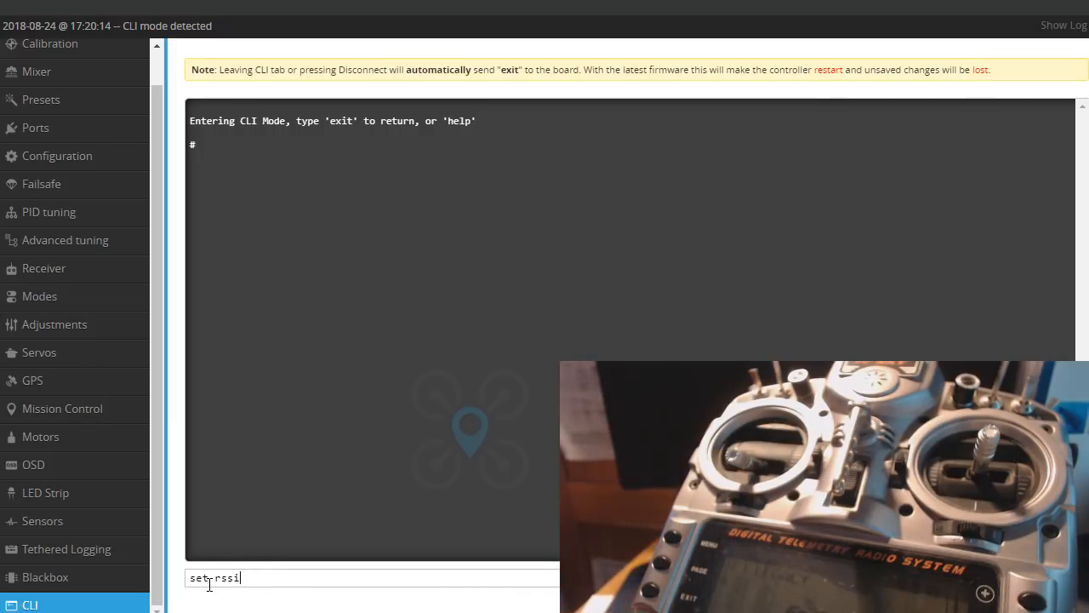
text(_m)
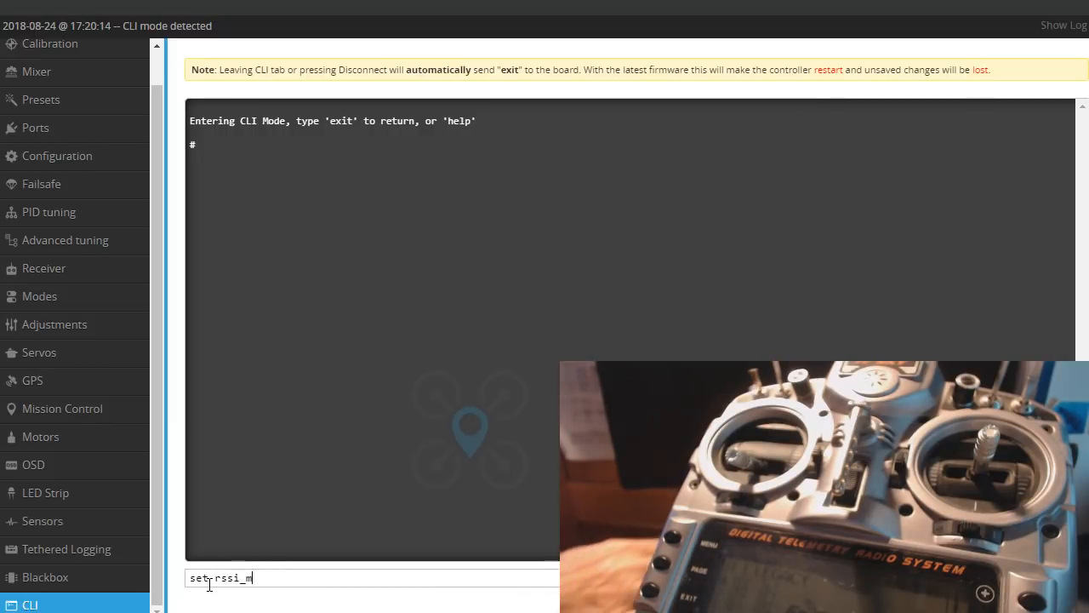
text(ax =)
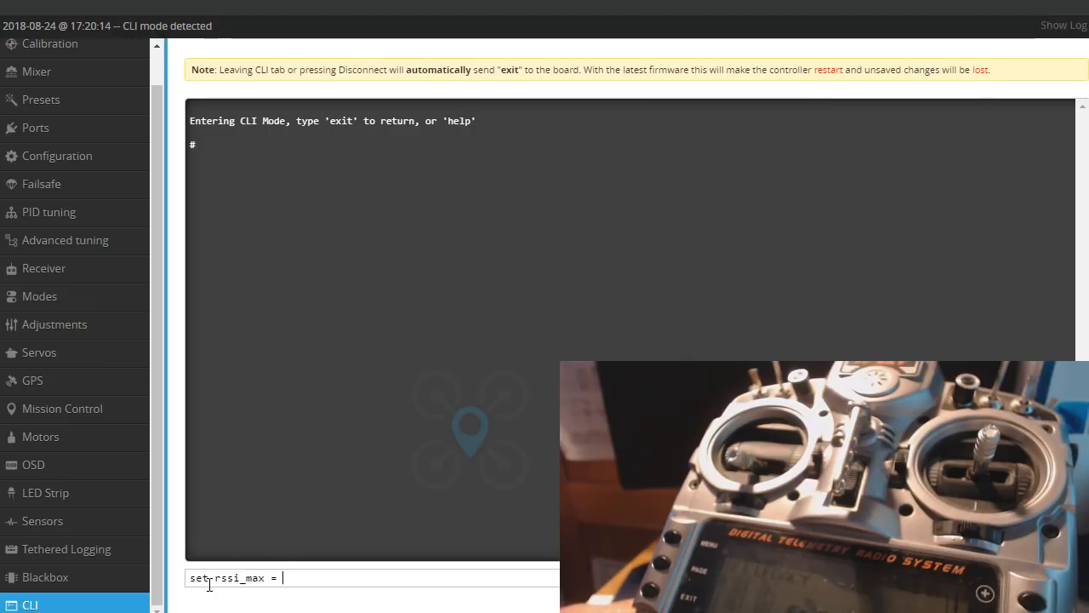
text(81)
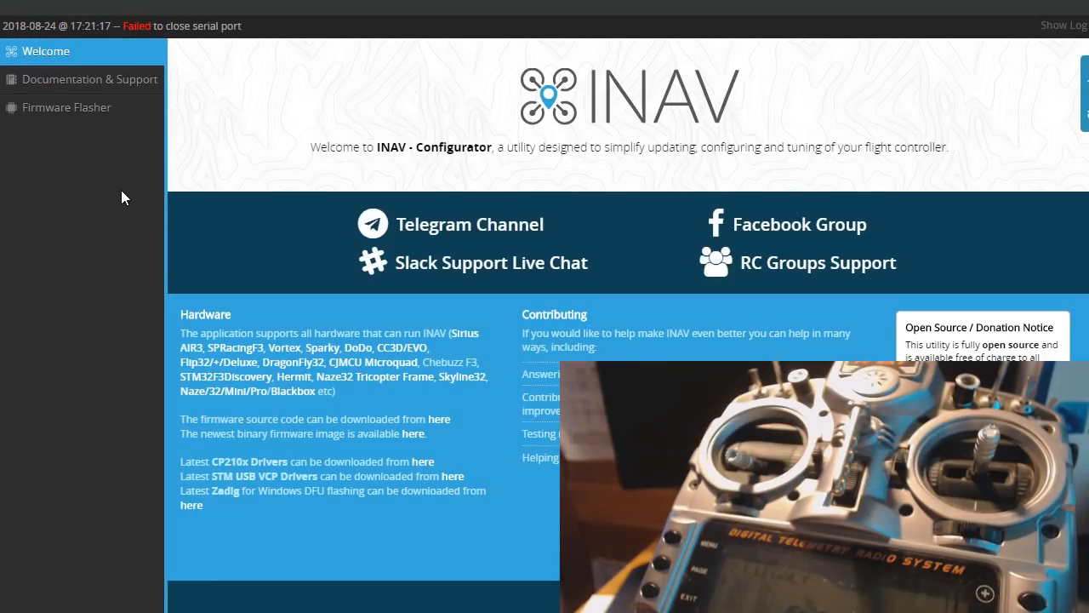
mouse_move(160, 164)
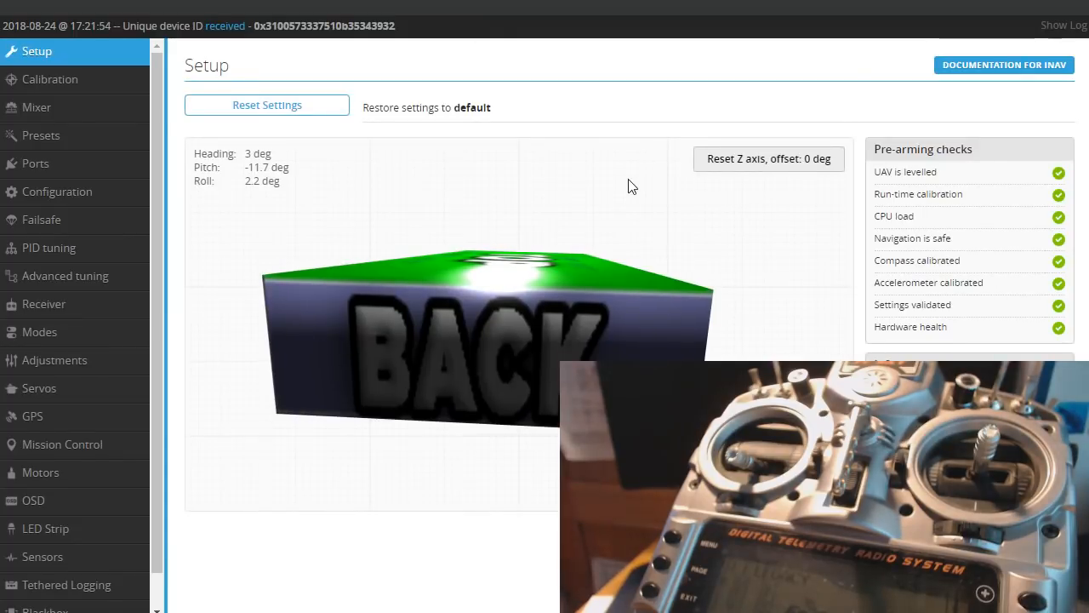
mouse_move(528, 190)
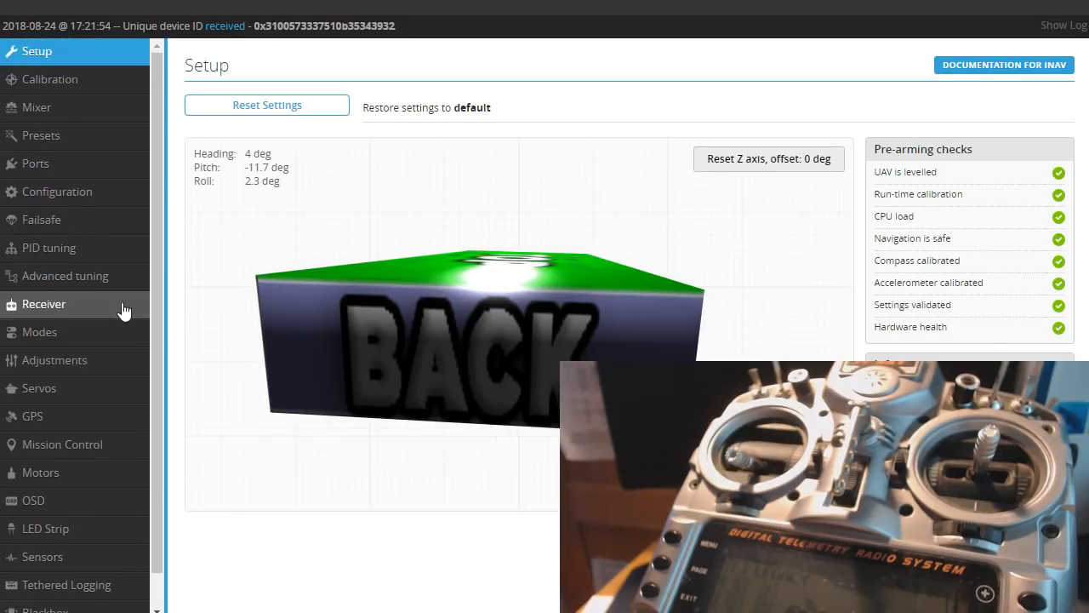
mouse_move(276, 228)
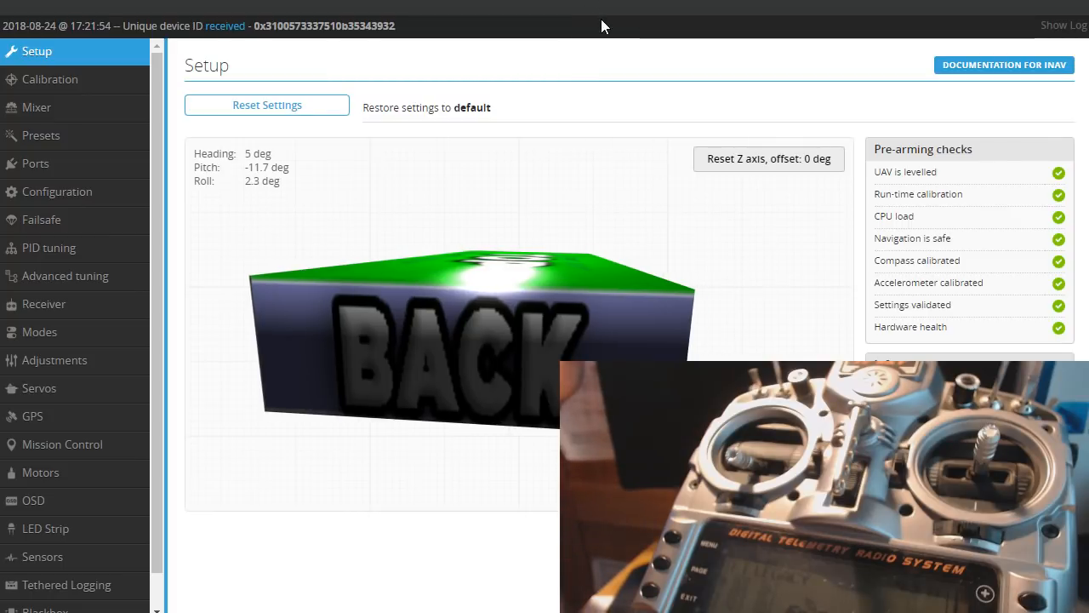
mouse_move(538, 127)
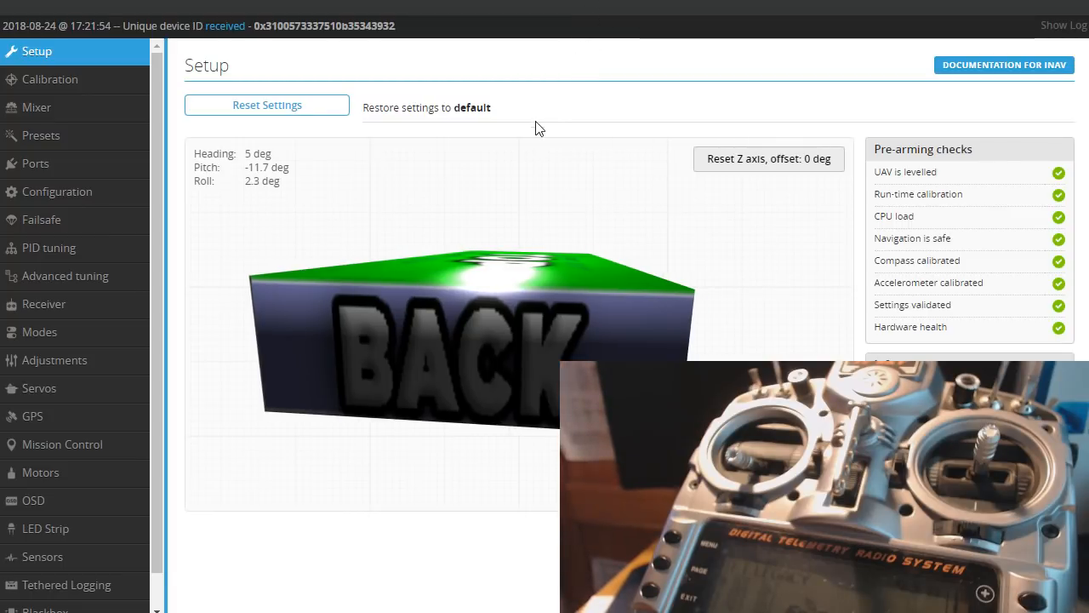